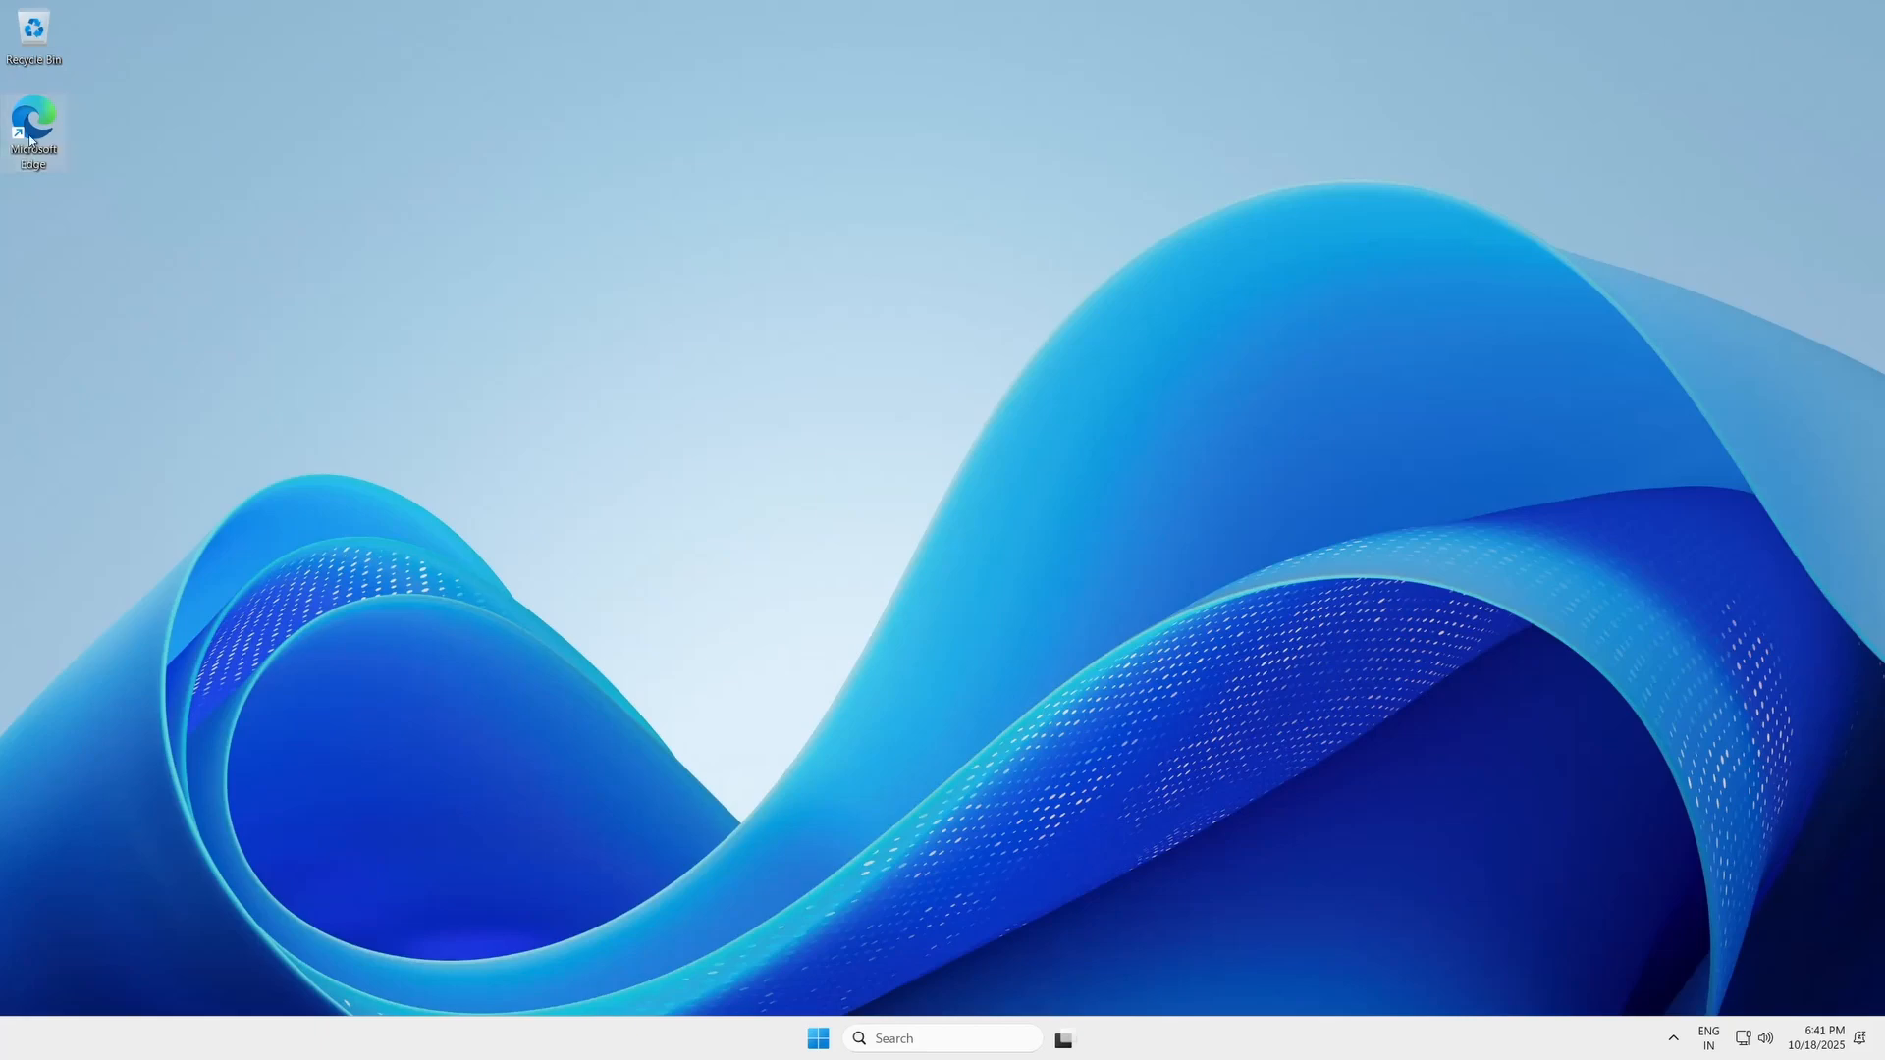
double_click(34, 116)
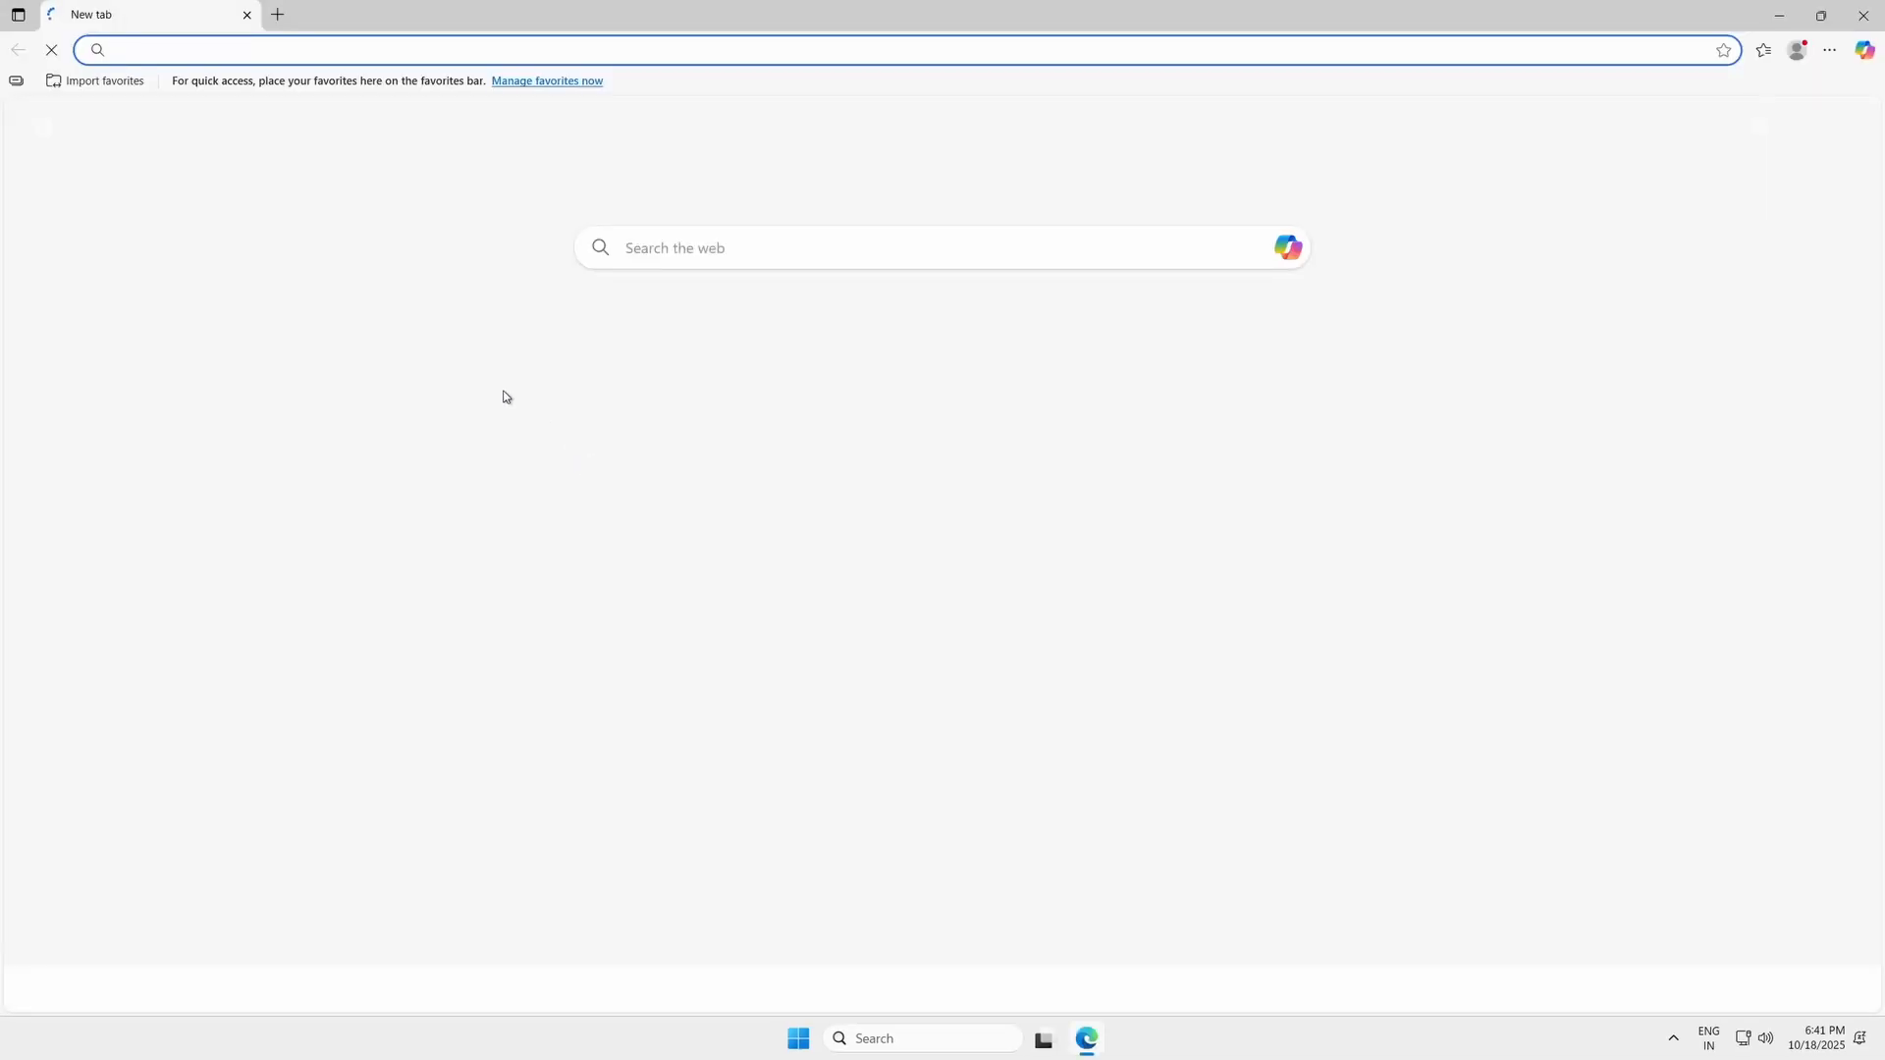
text(https://pplx.ai/abbishnoi835535)
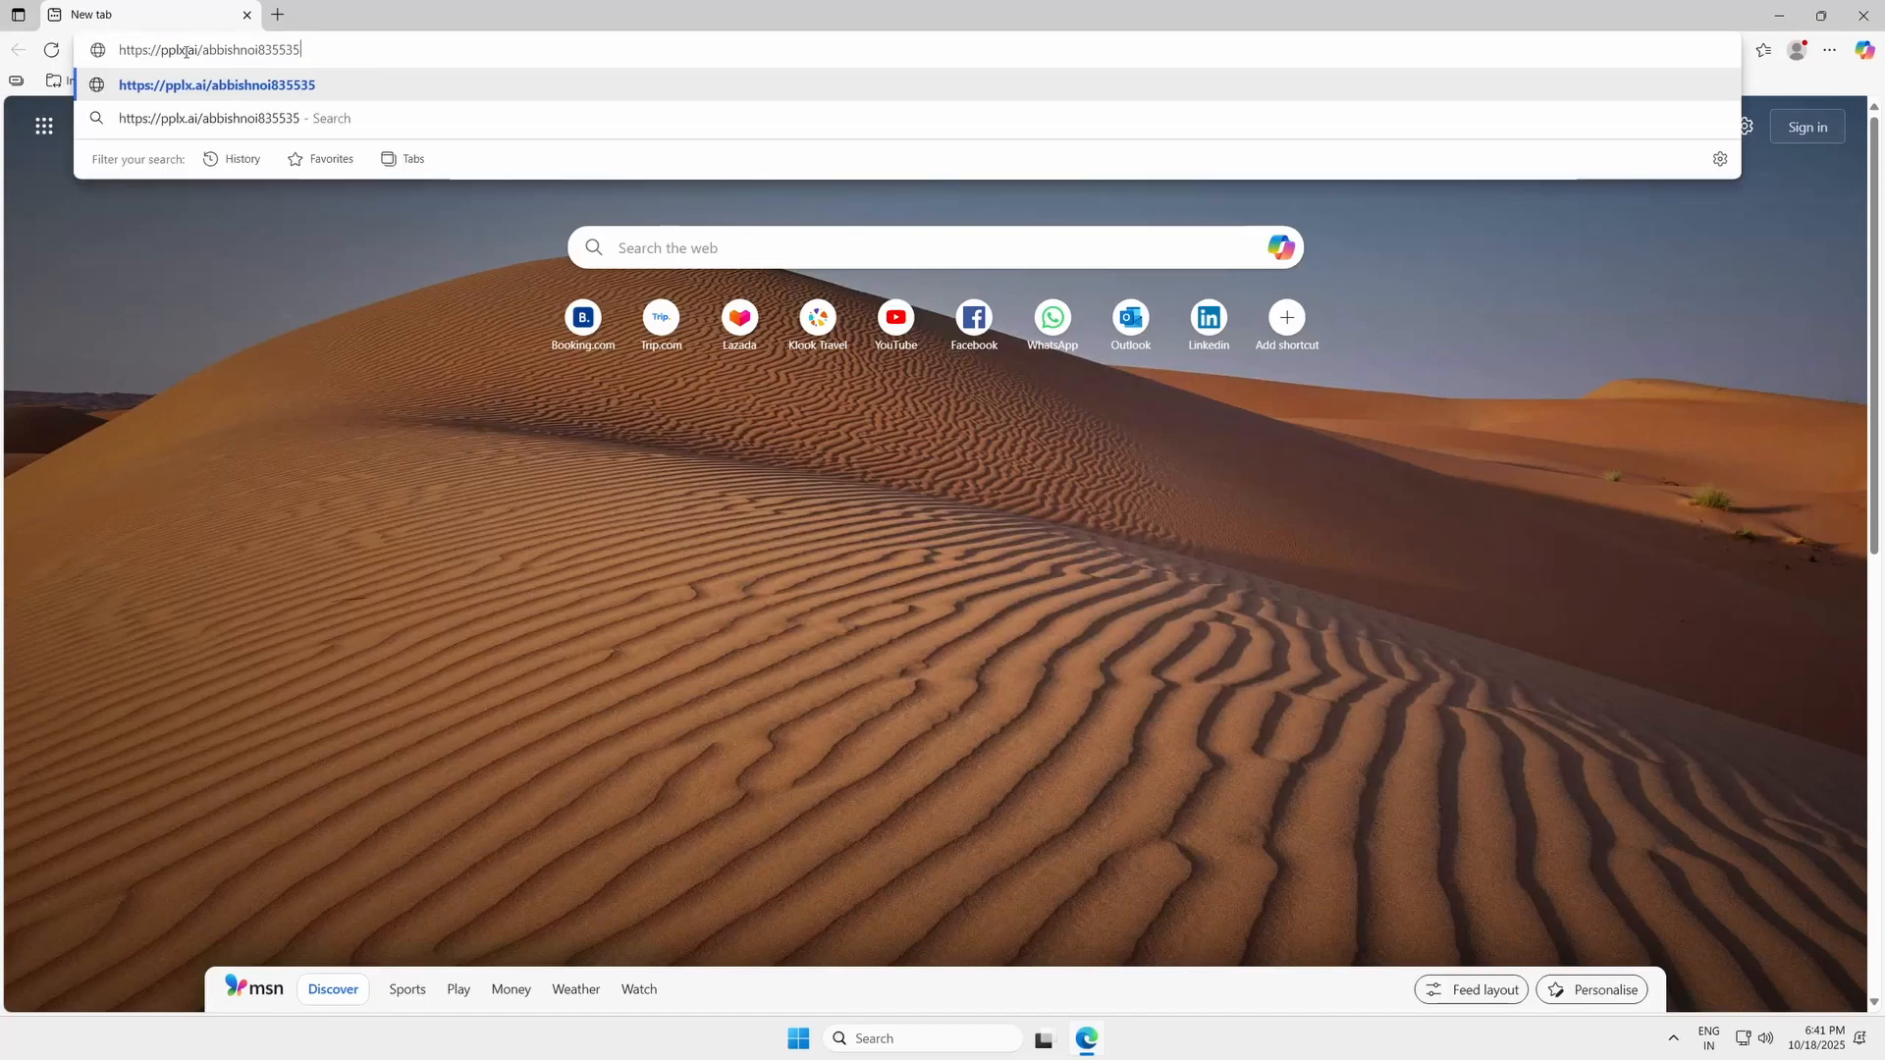
key(Enter)
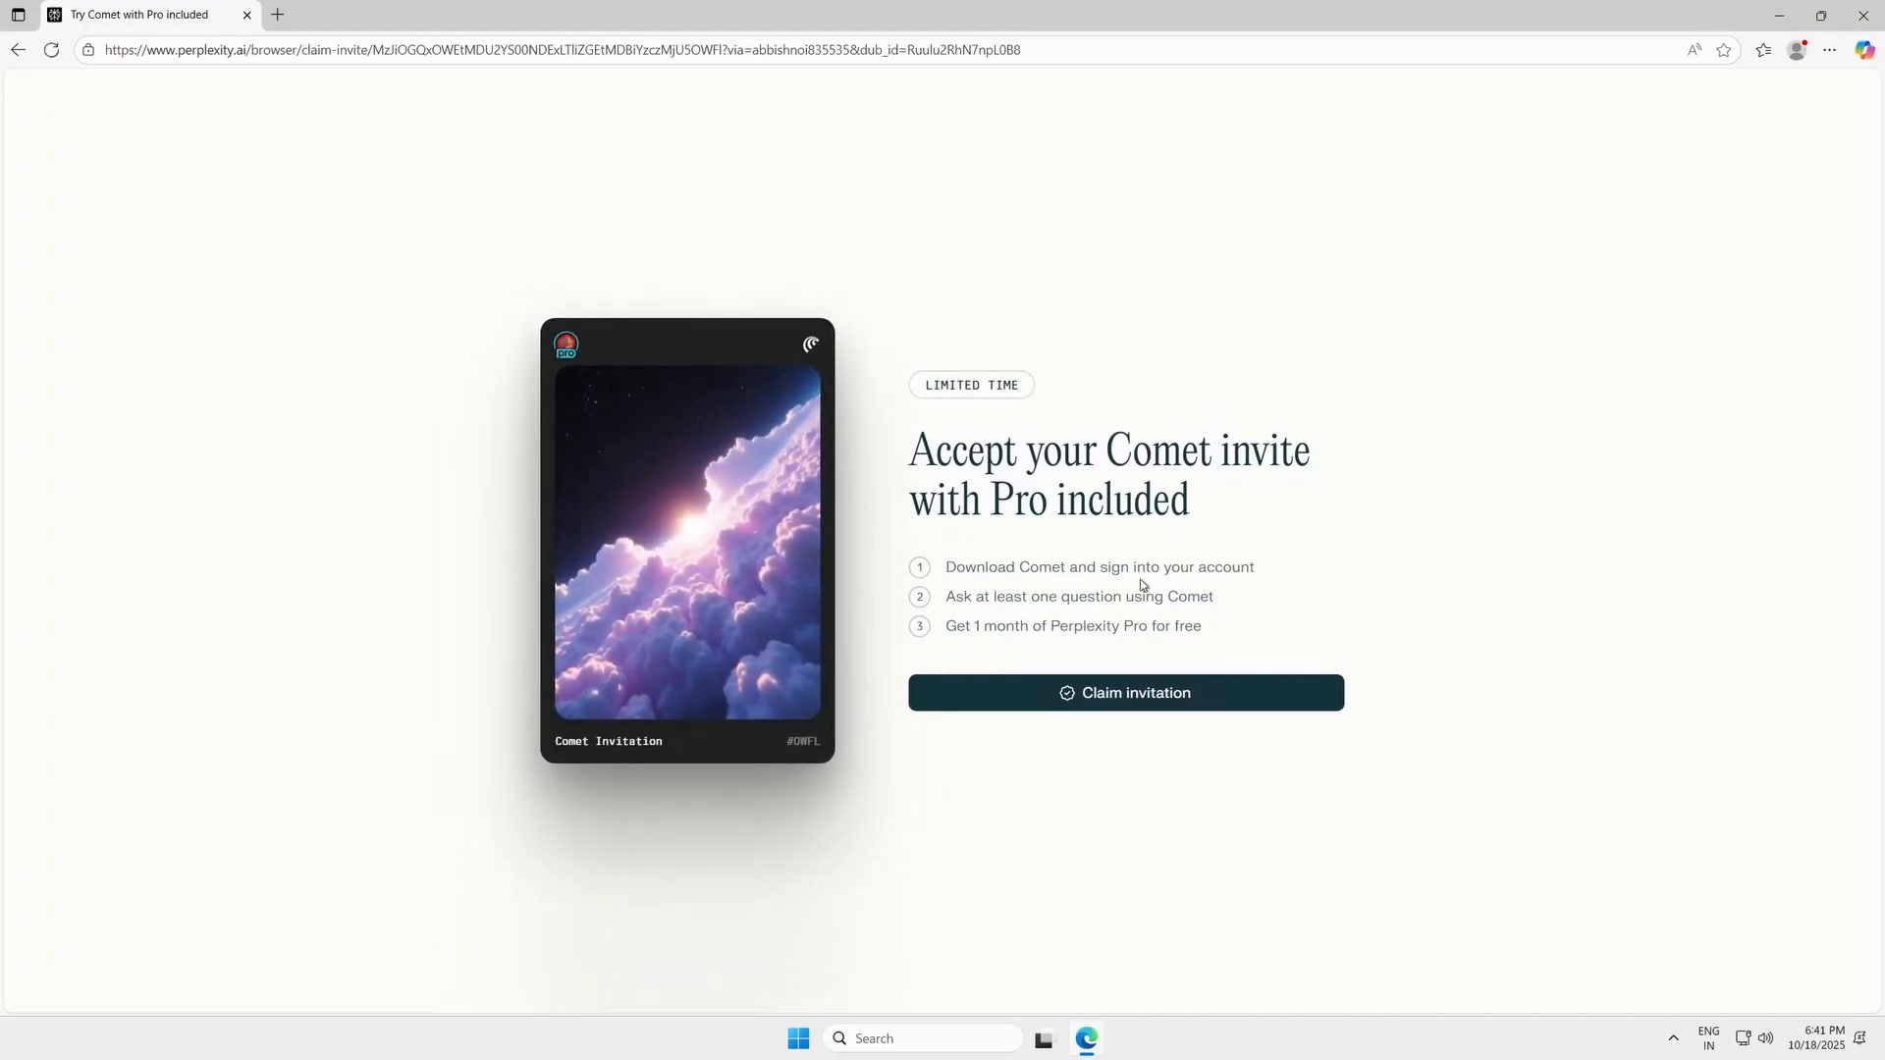
mouse_move(1191, 596)
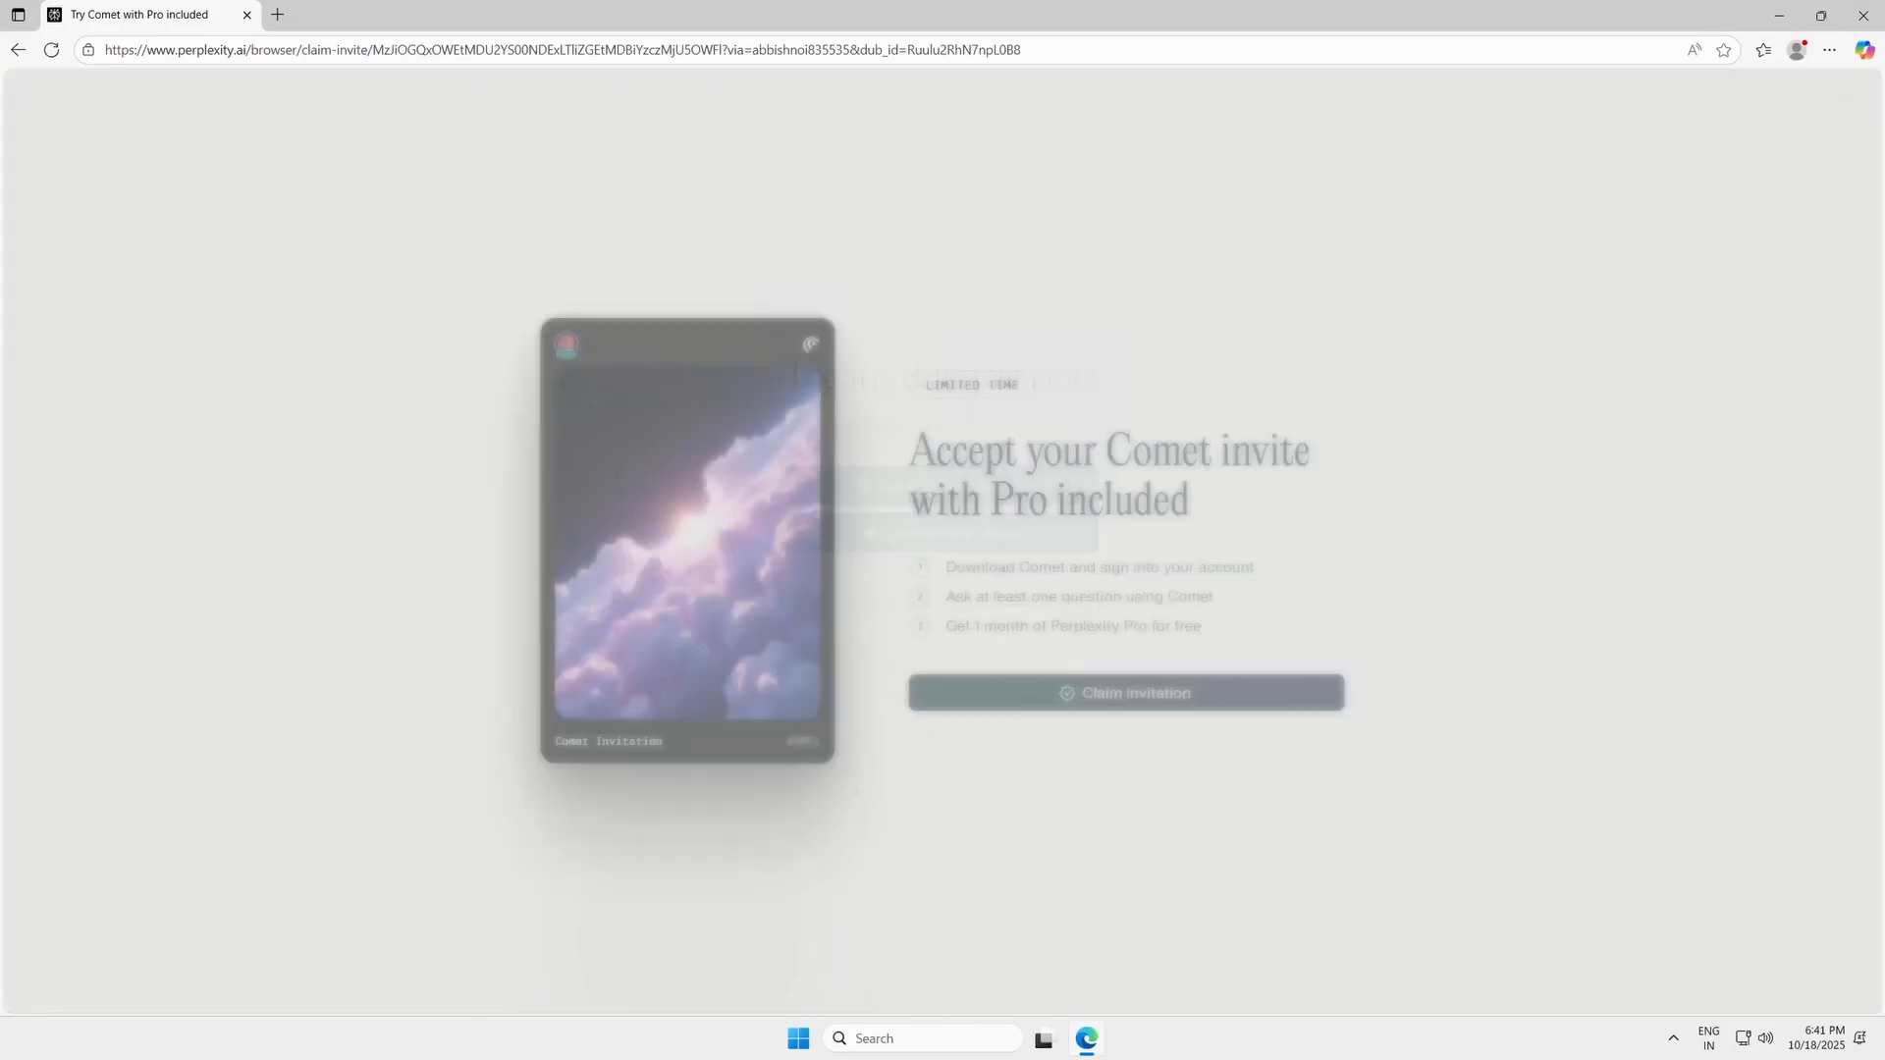
Claim the Comet invitation and sign in to Perplexity using the emailed verification code
click(1126, 693)
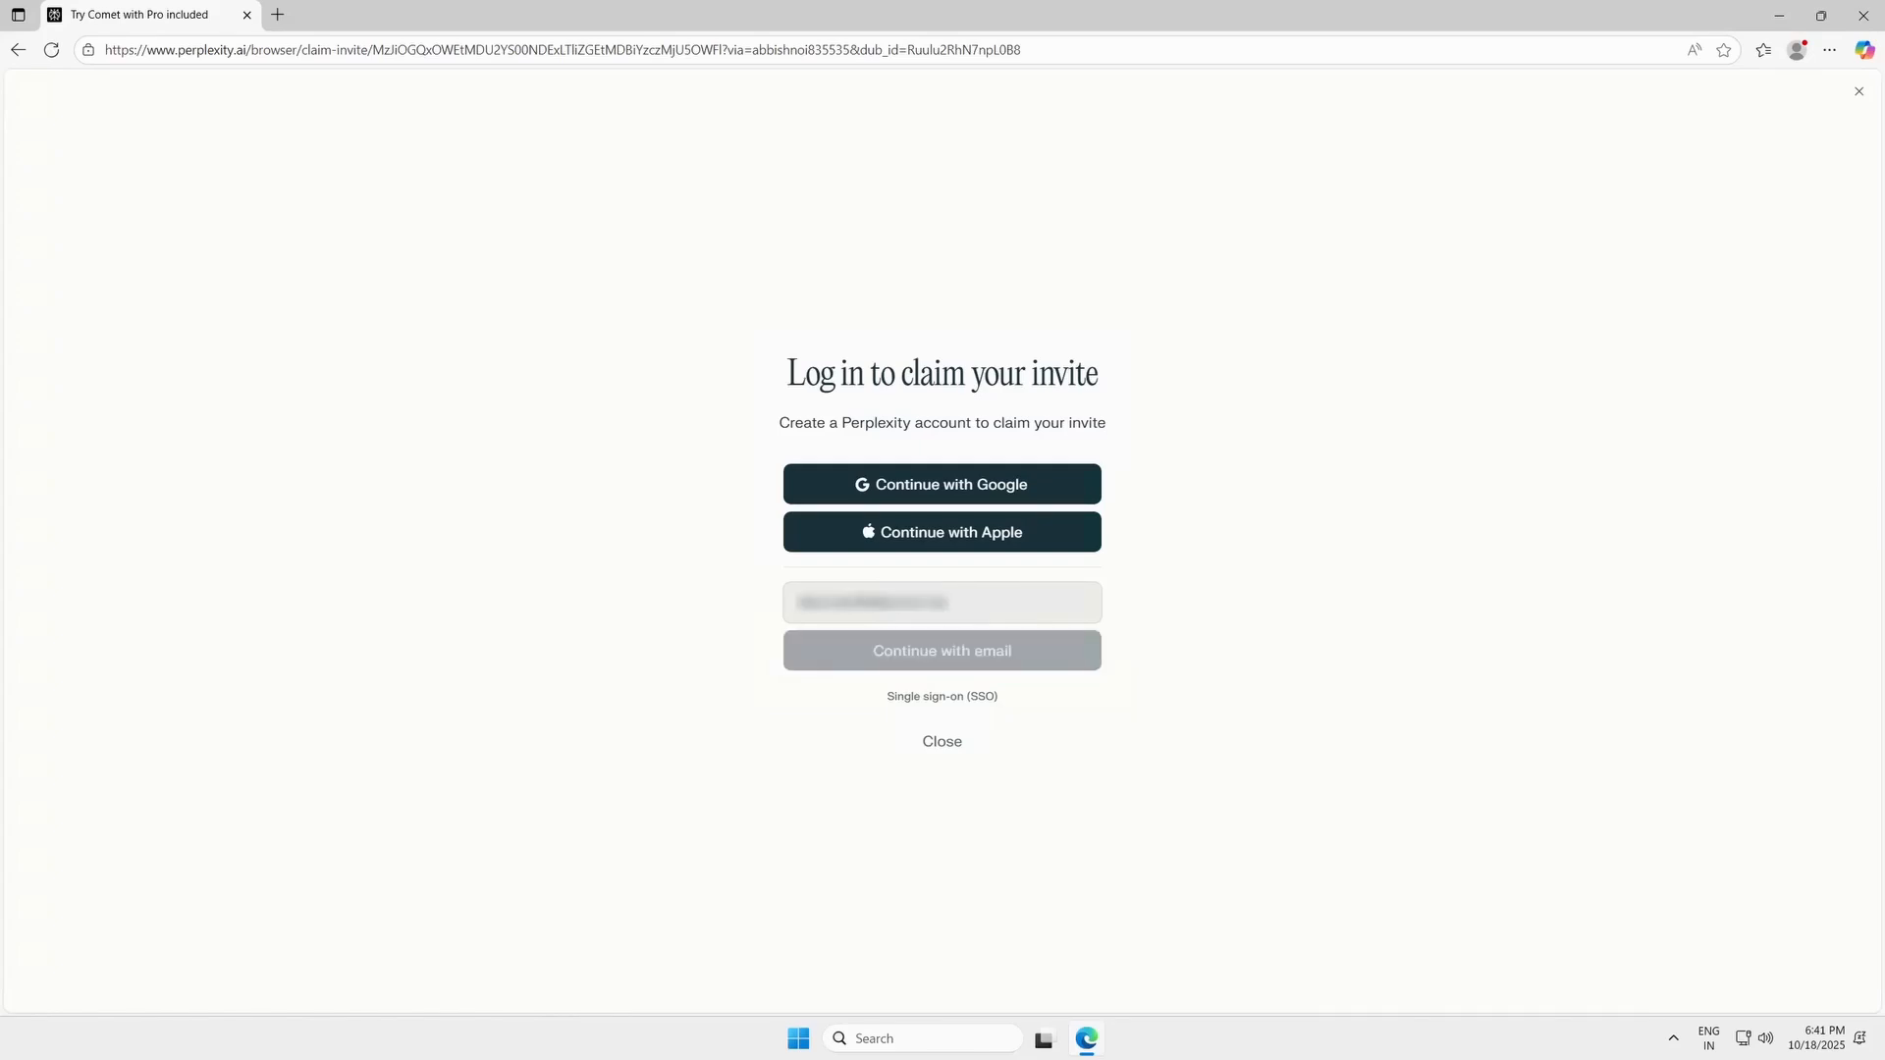
click(942, 650)
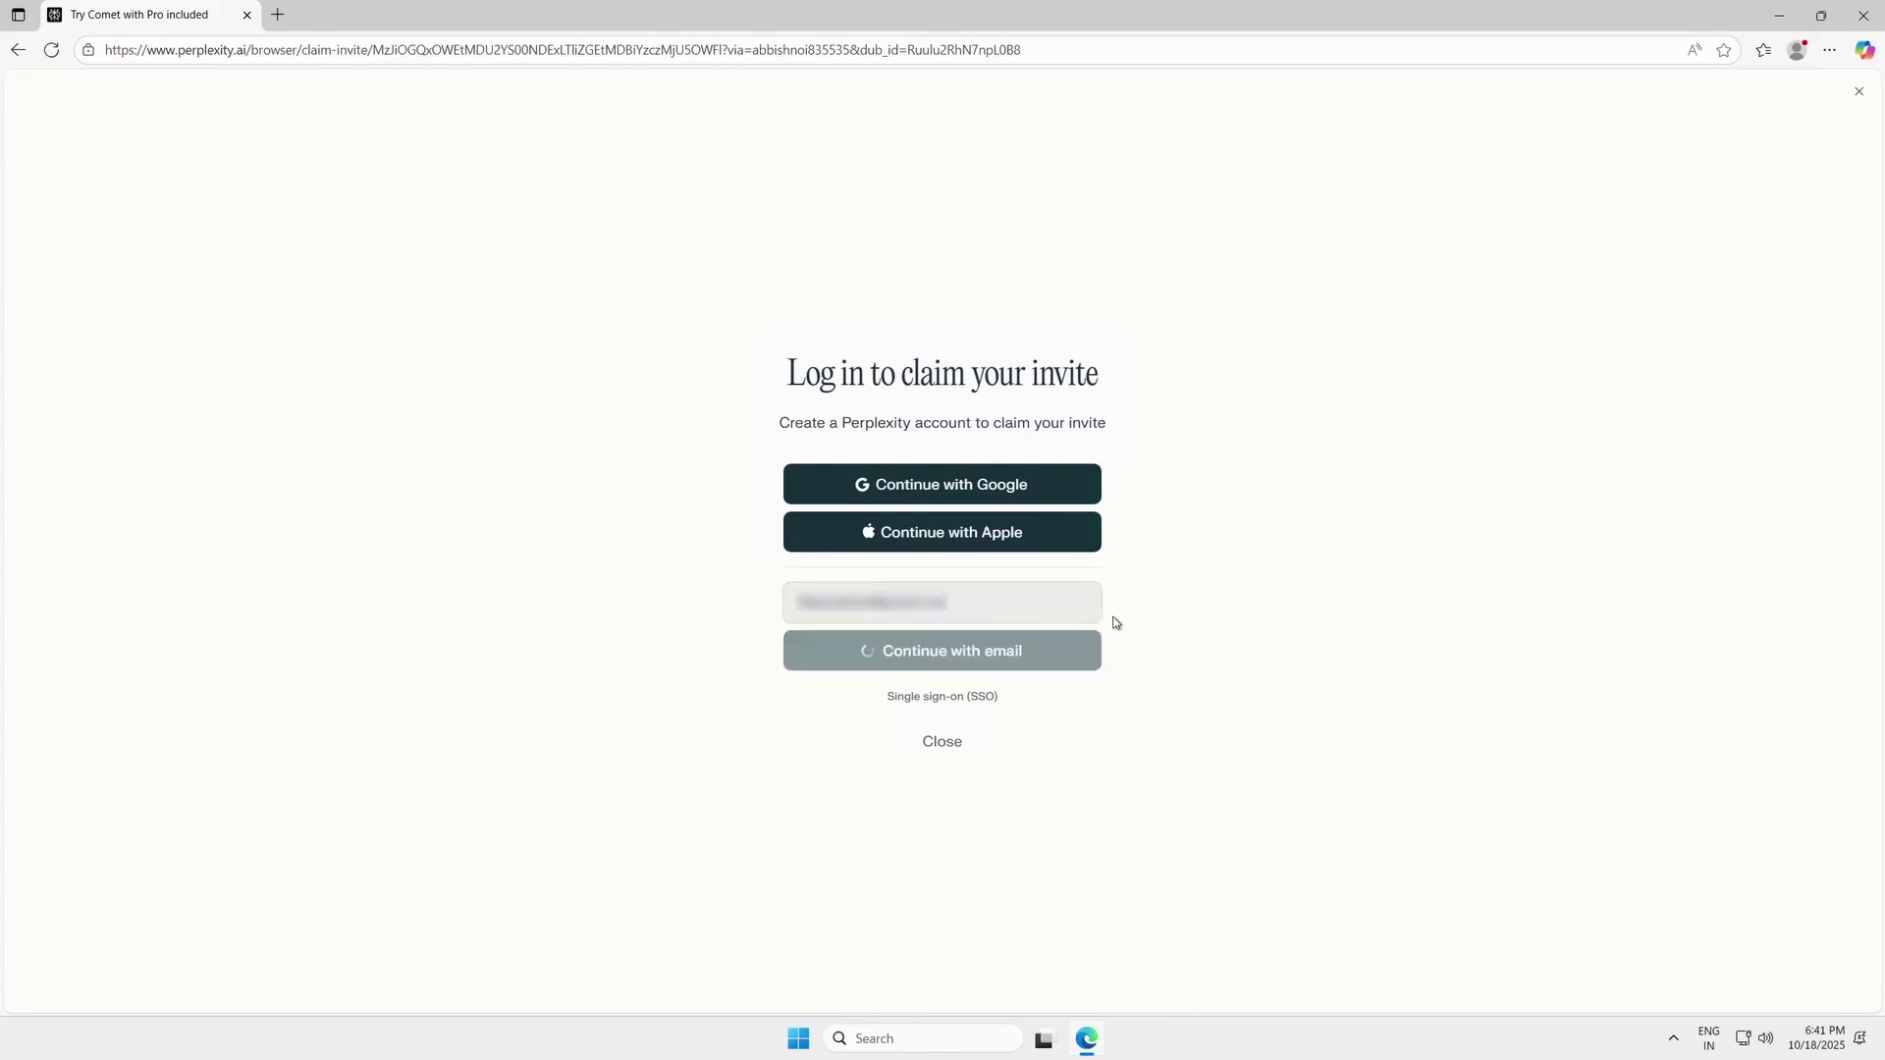
click(941, 651)
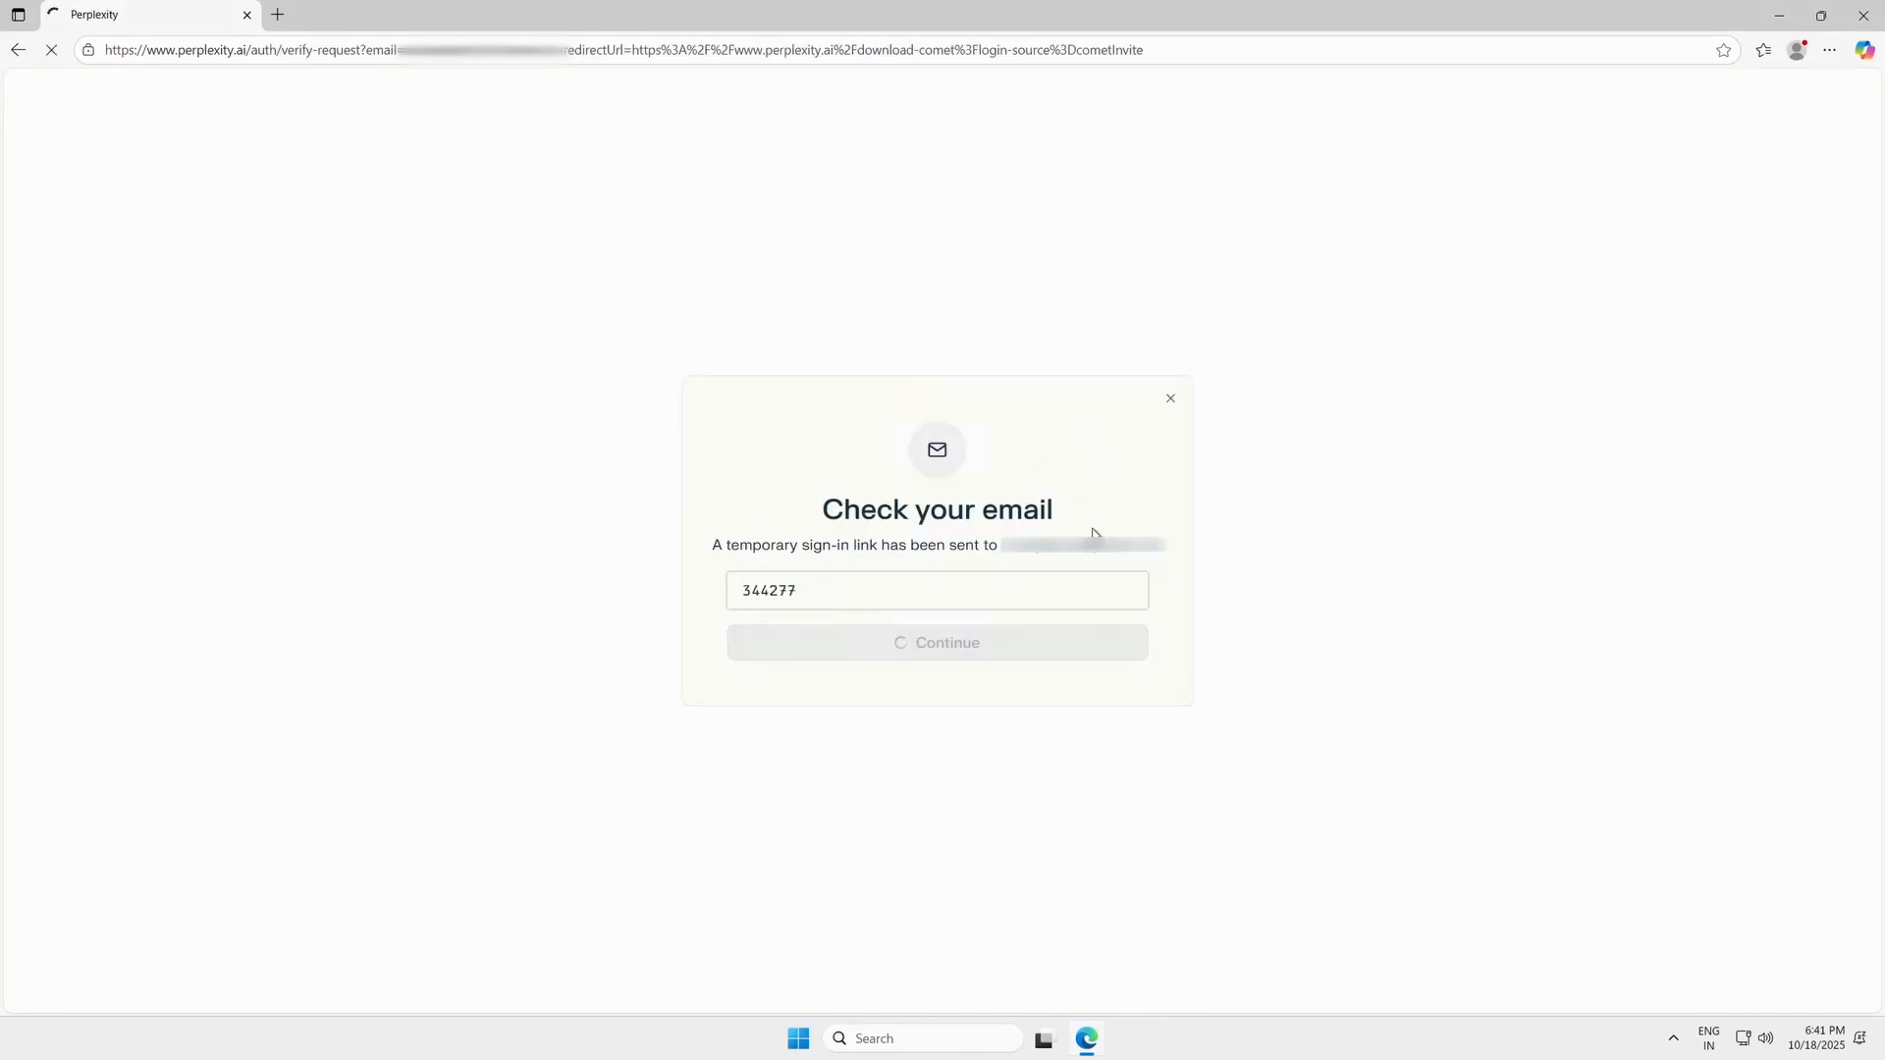
click(937, 643)
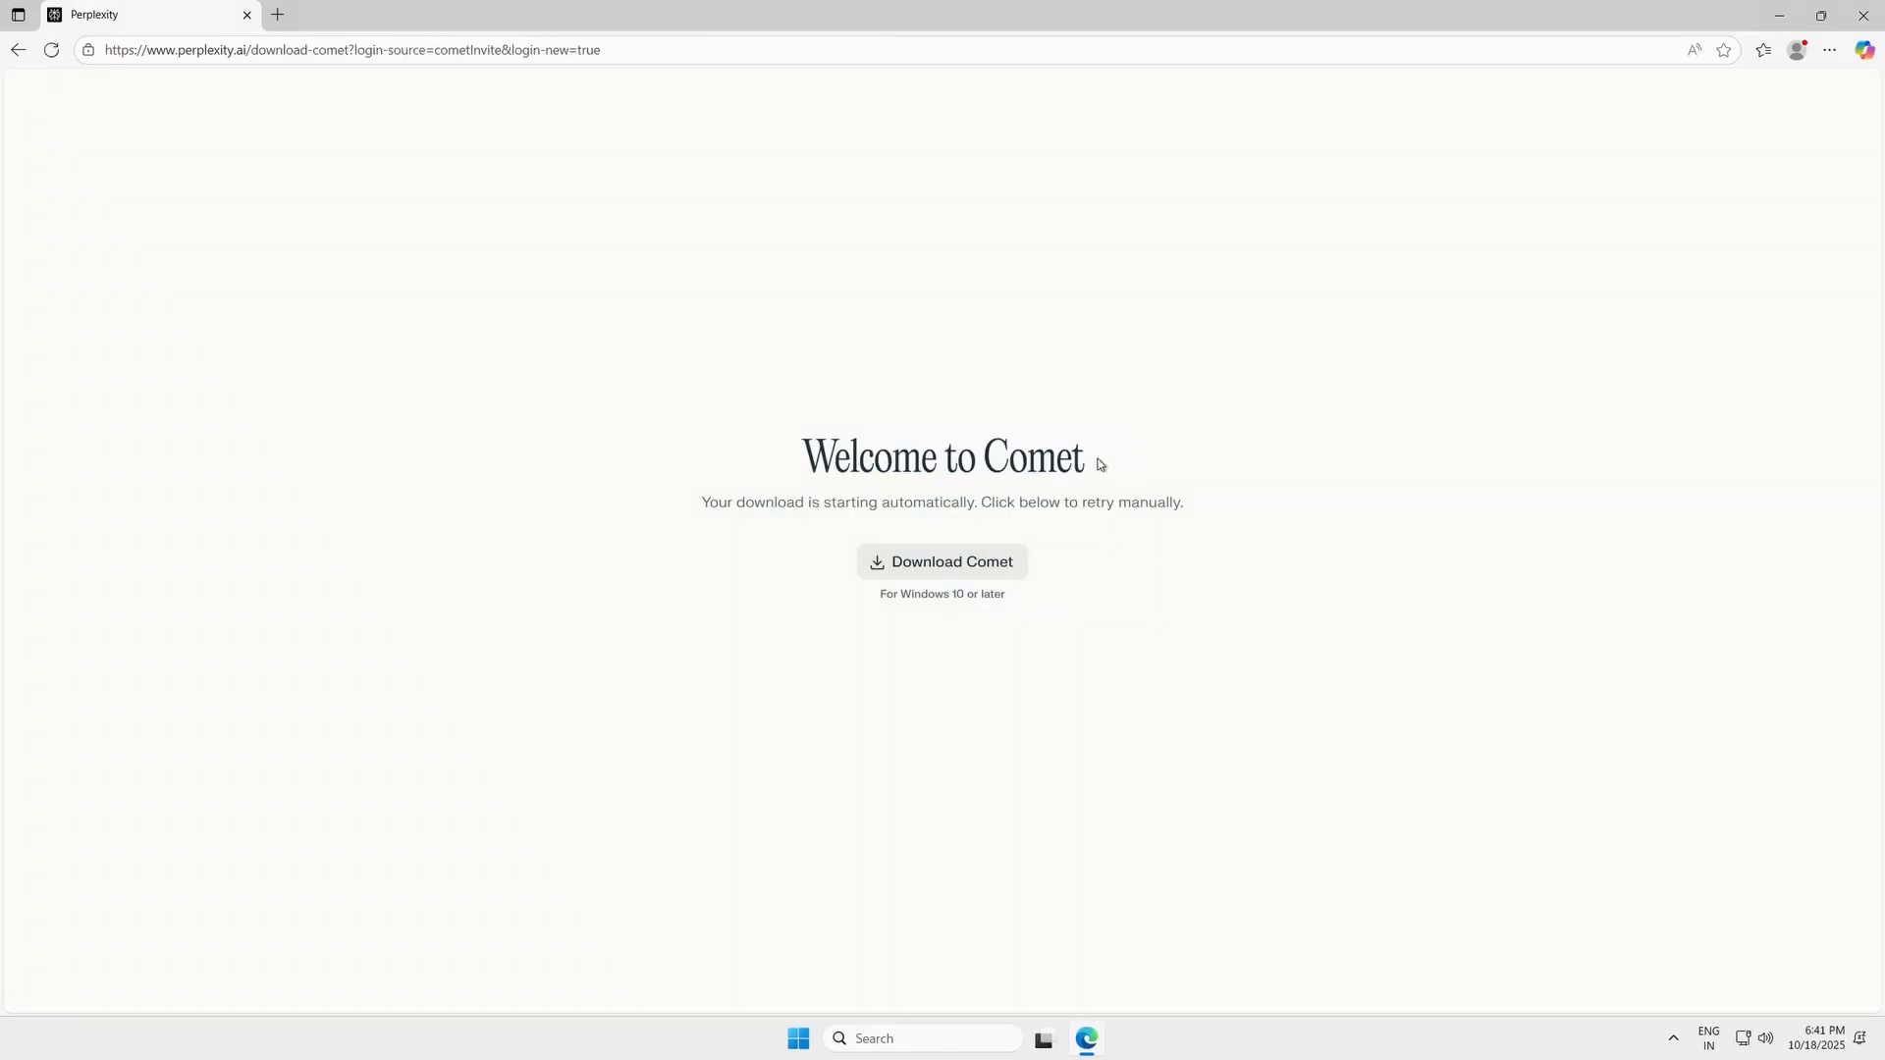
Run comet_installer_latest.exe from Downloads and start the Comet installation
click(1763, 49)
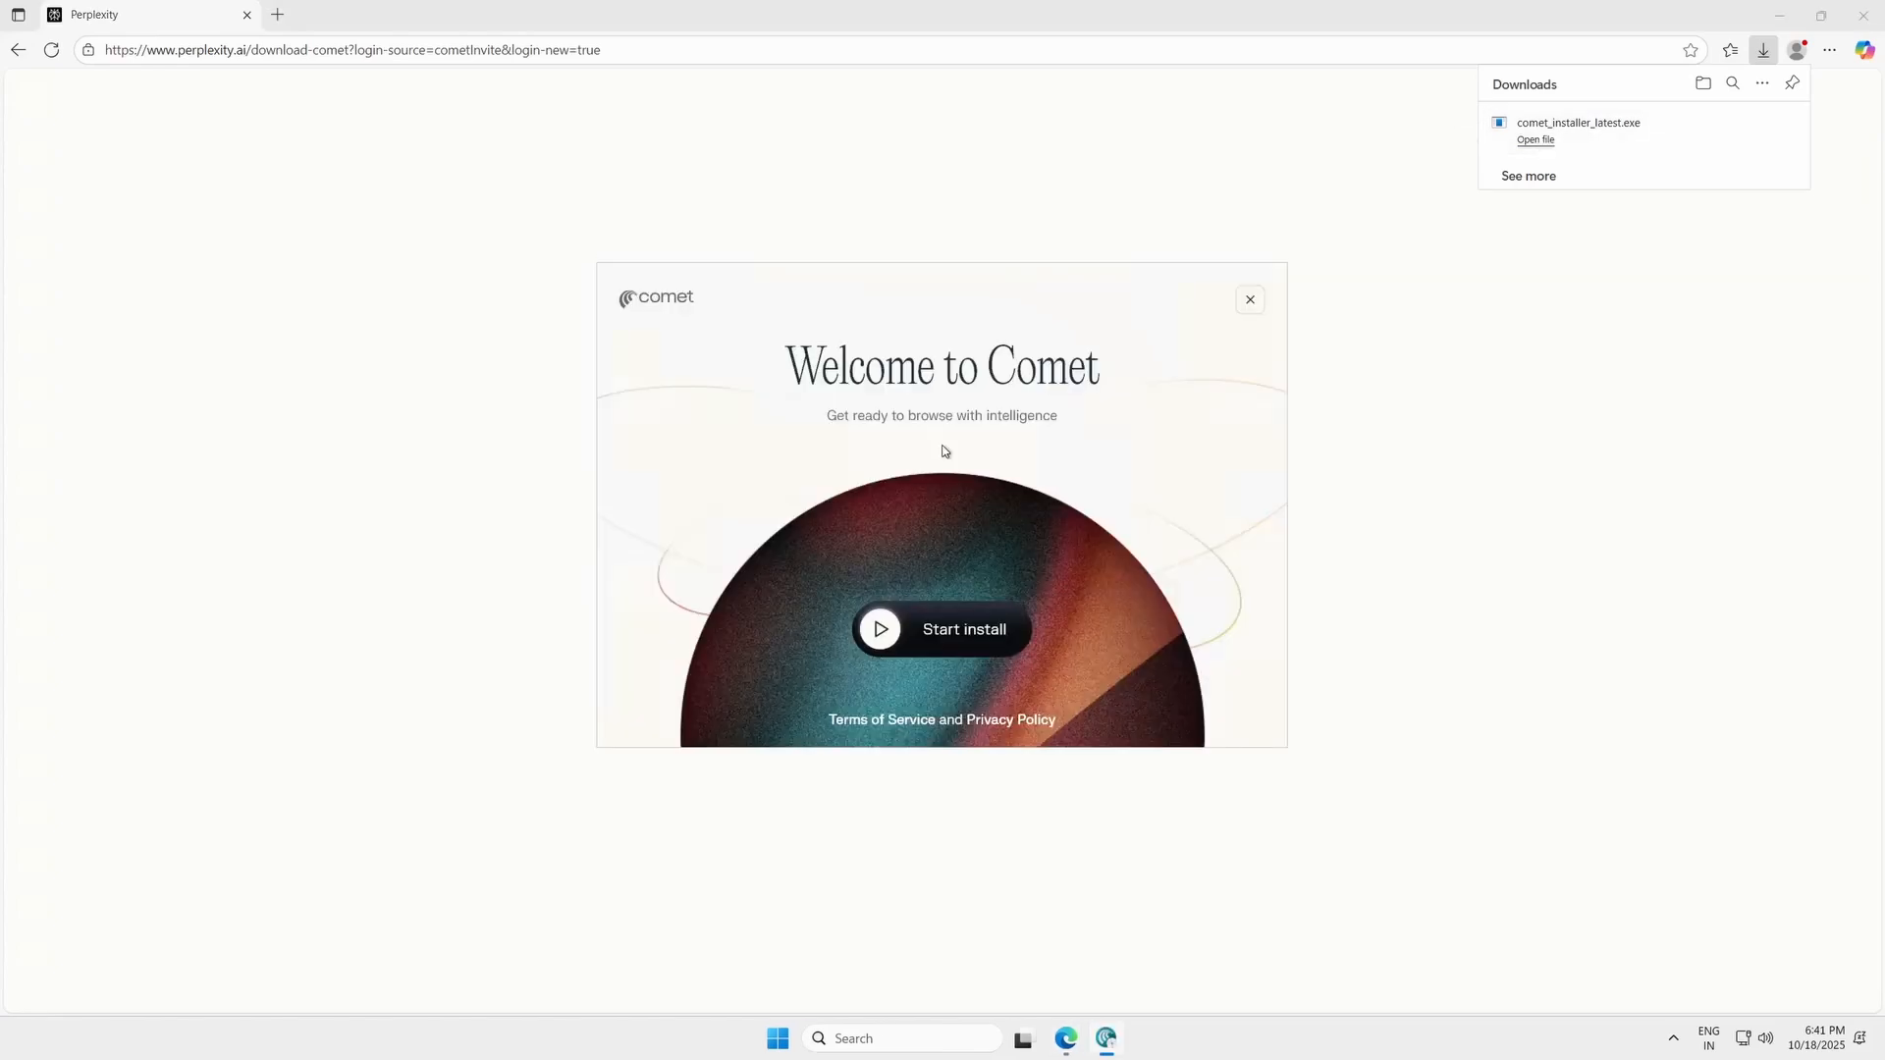
click(941, 629)
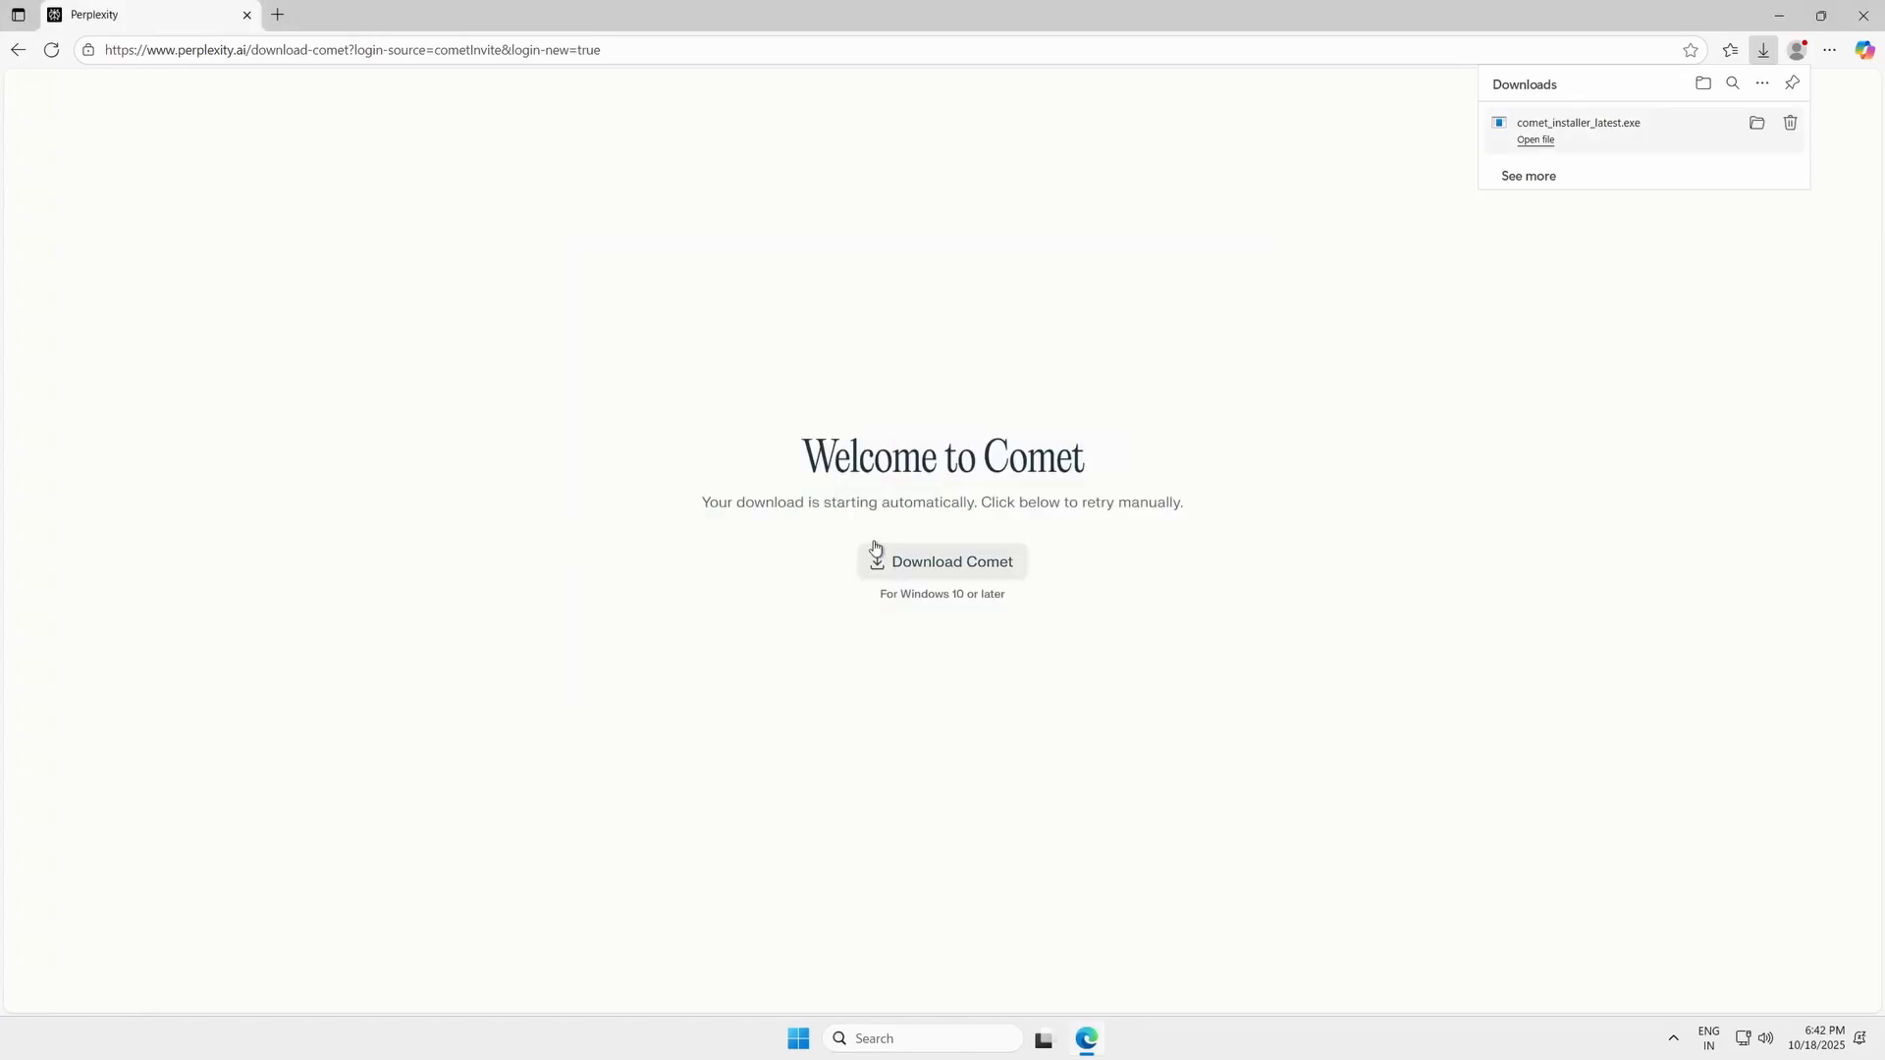
click(1535, 139)
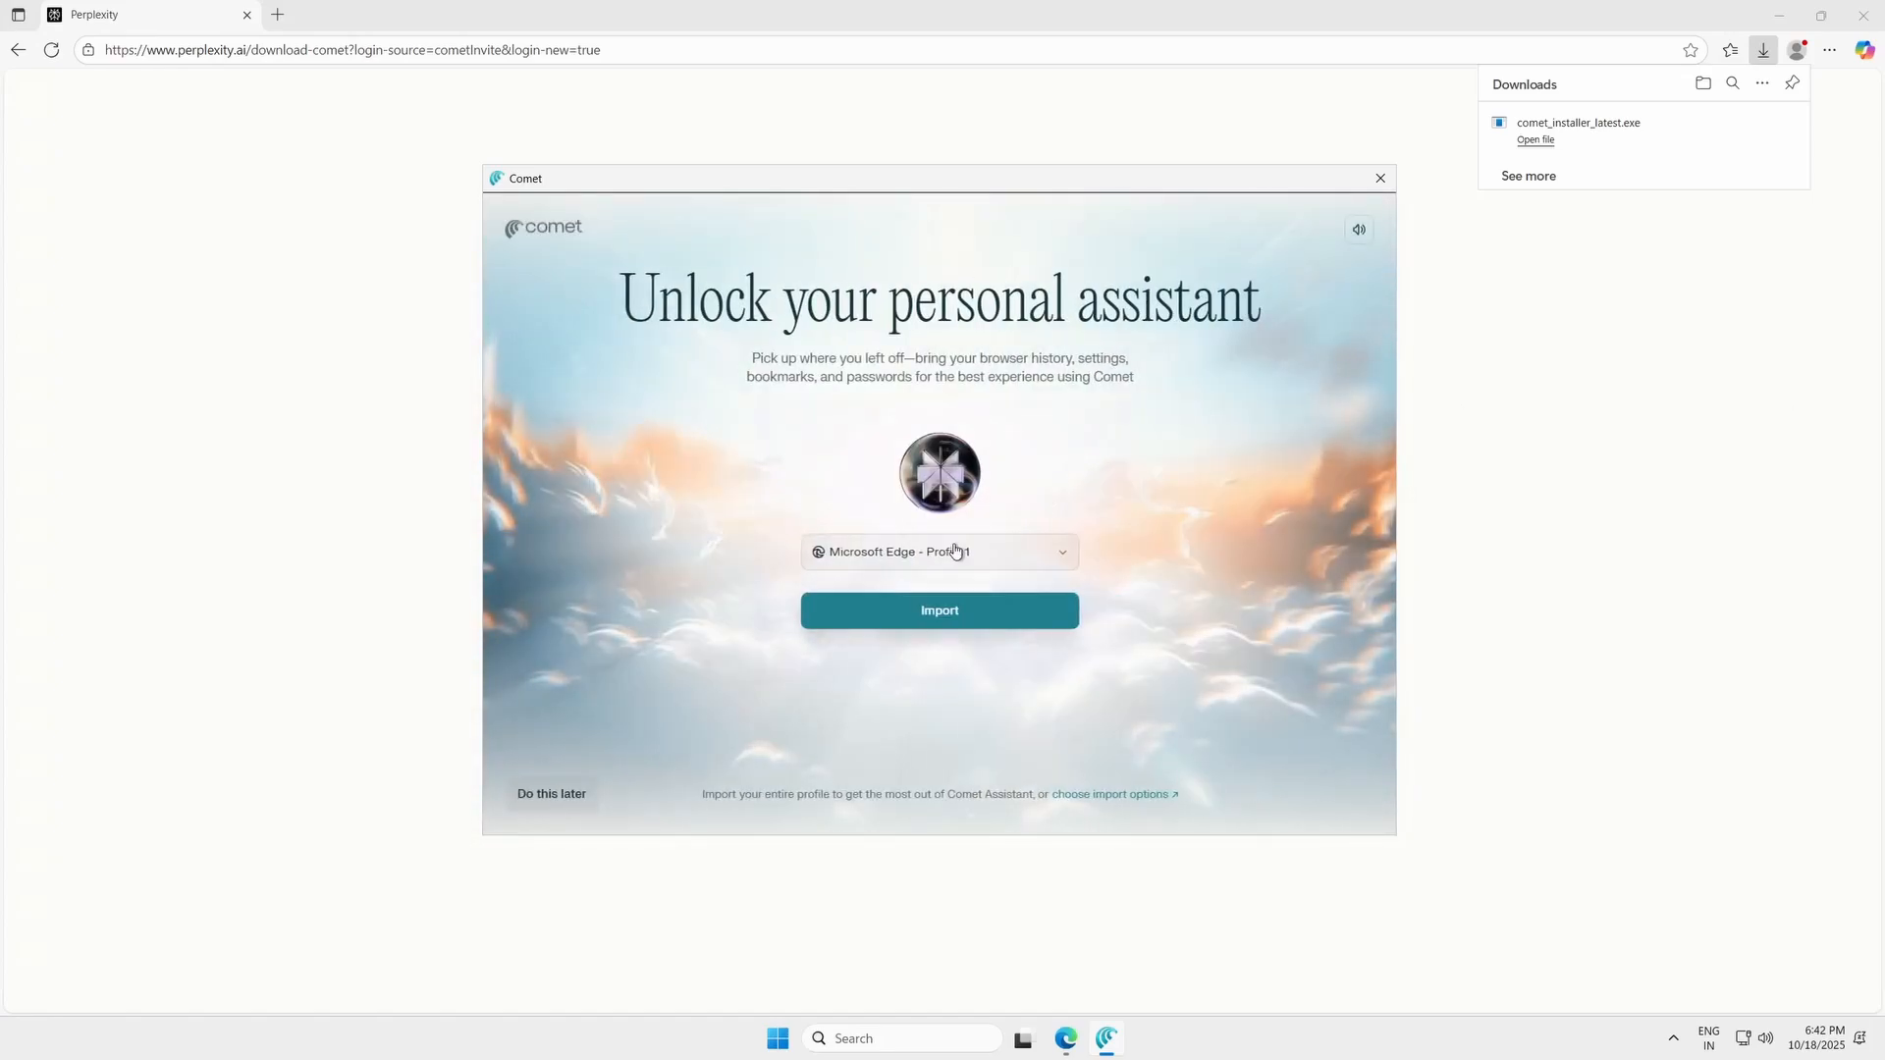
Skip the browser data import, name the profile 'Mark', and start Comet
click(939, 611)
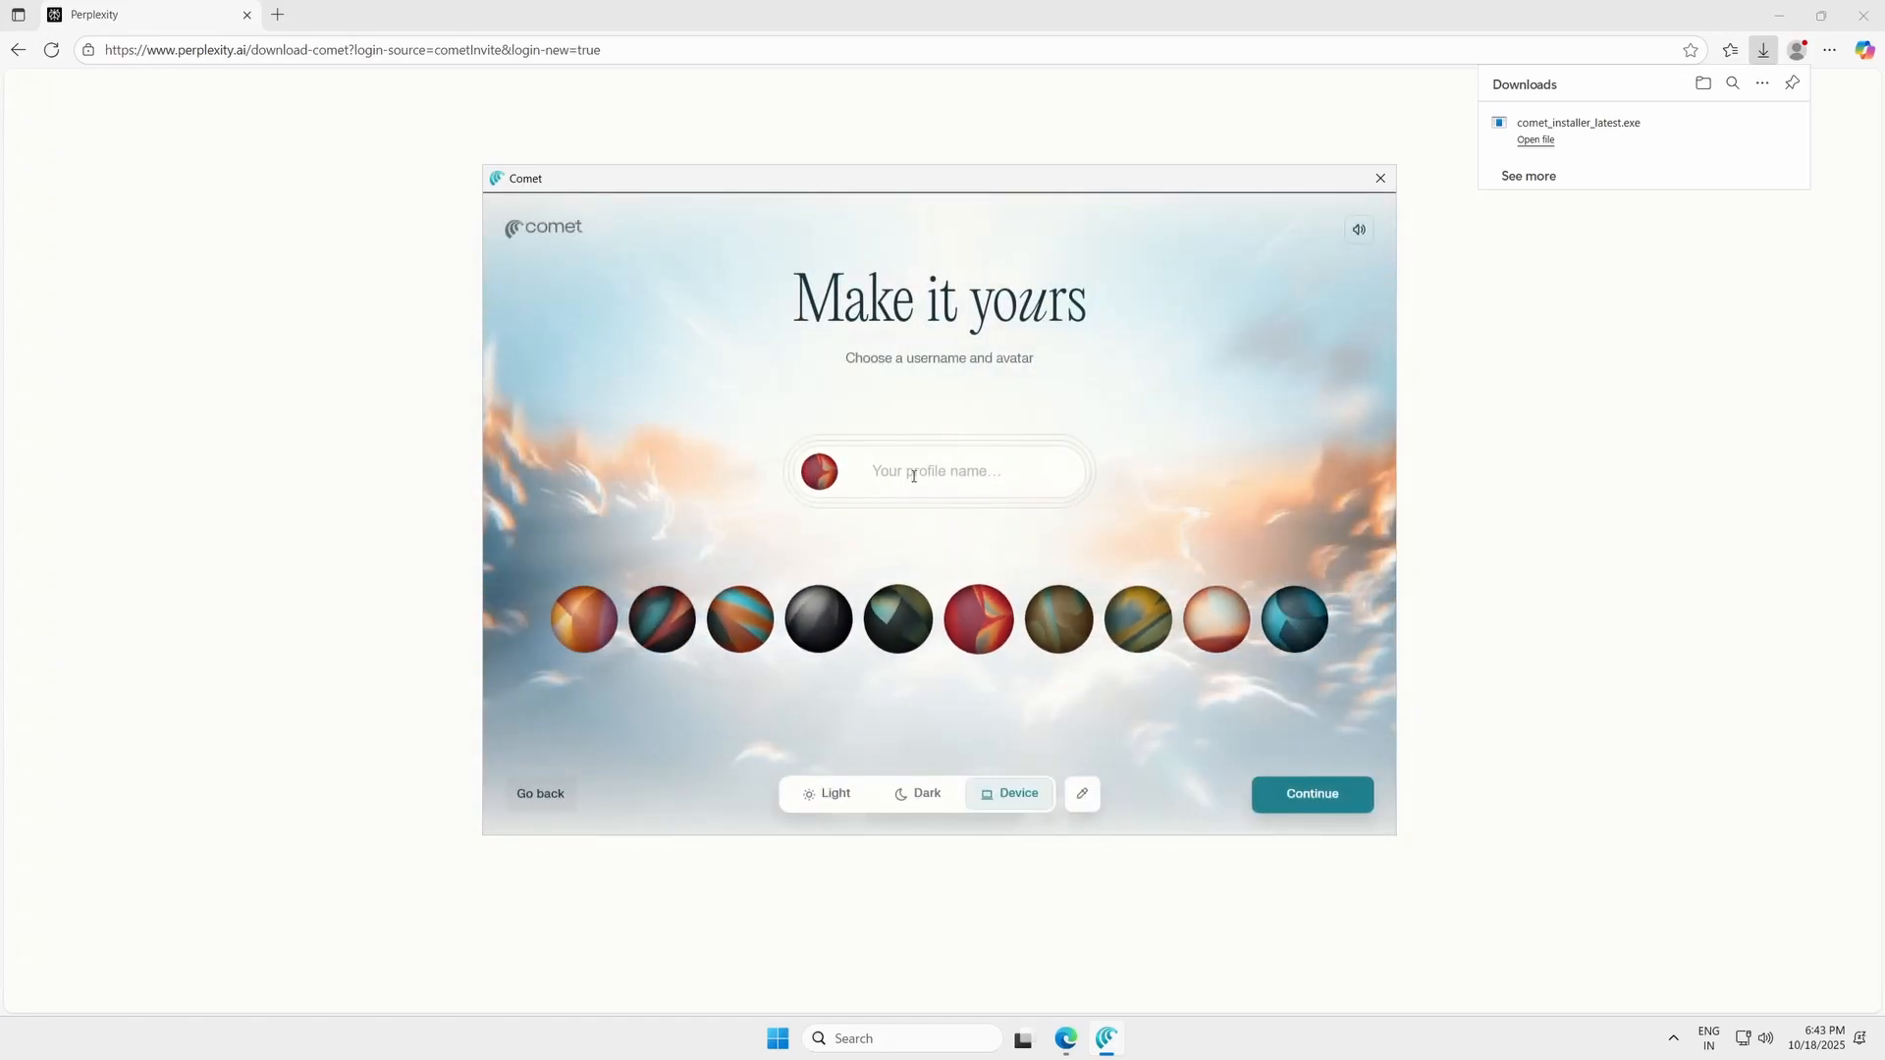
text(Mark)
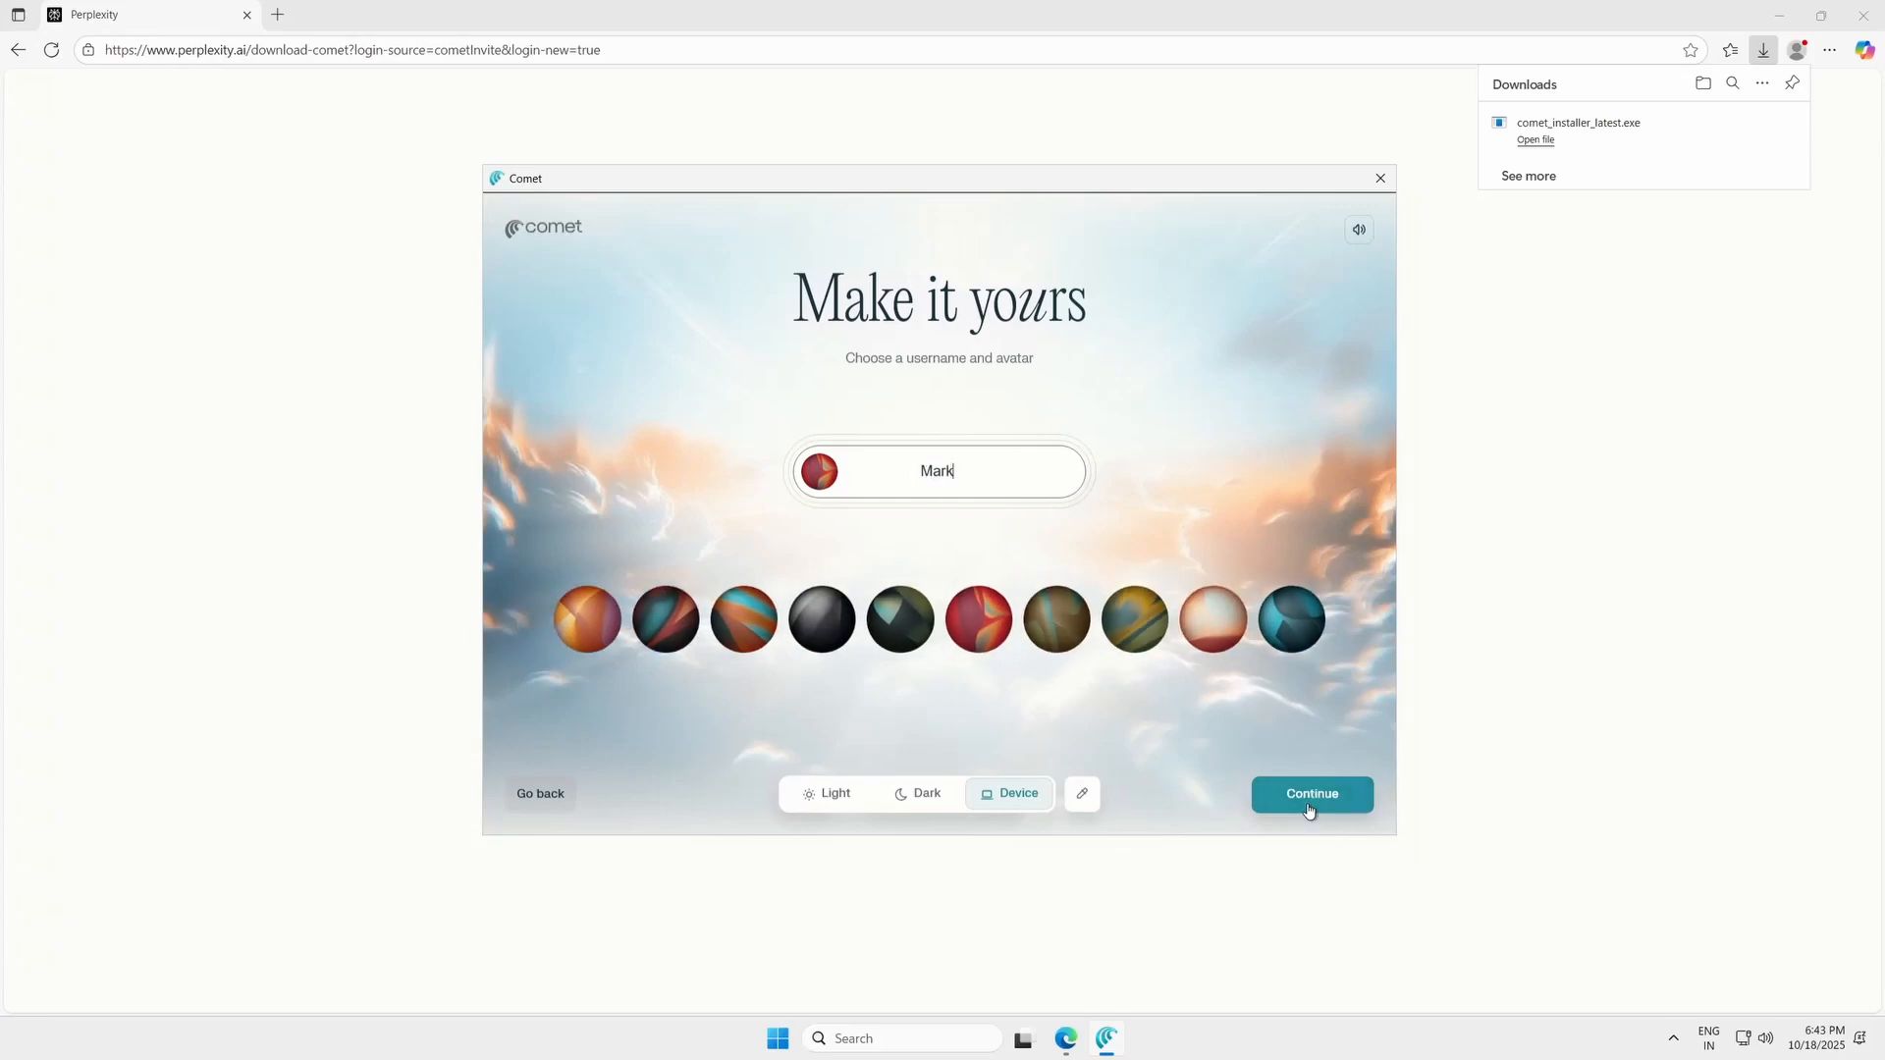
click(1311, 794)
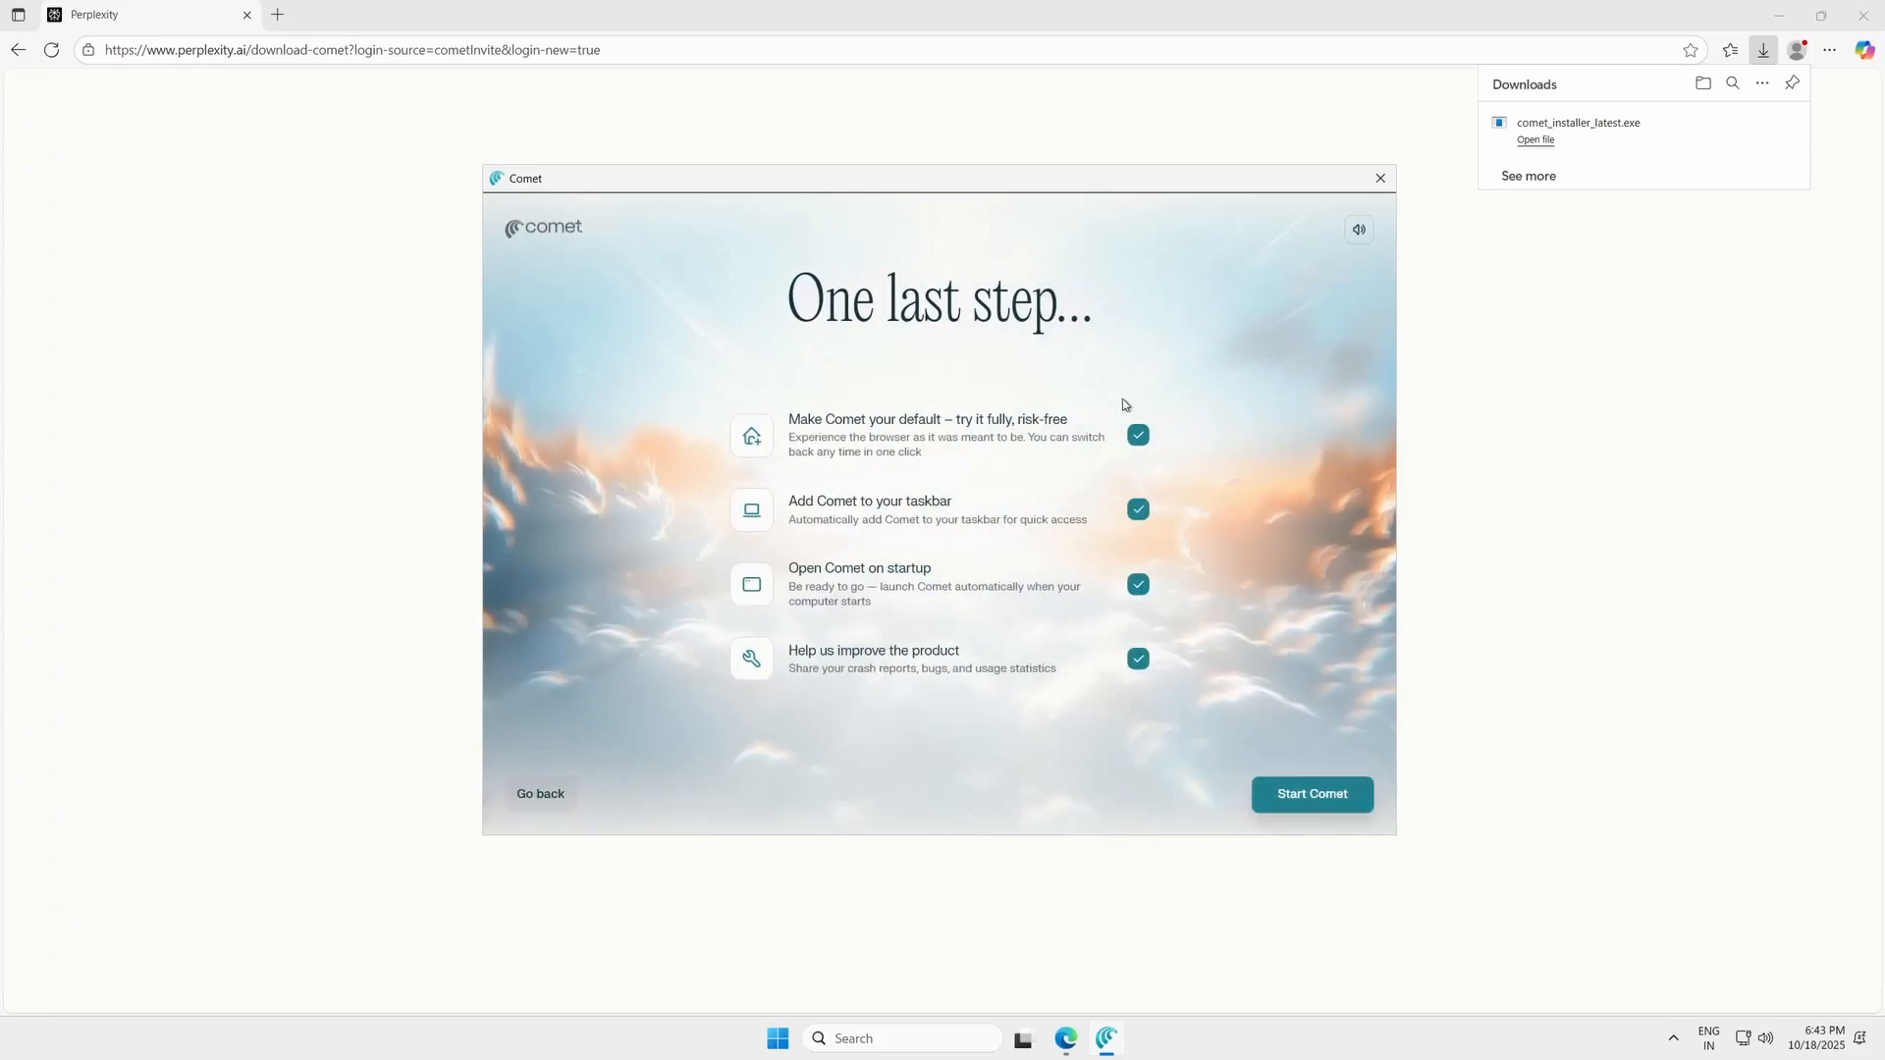
click(1312, 795)
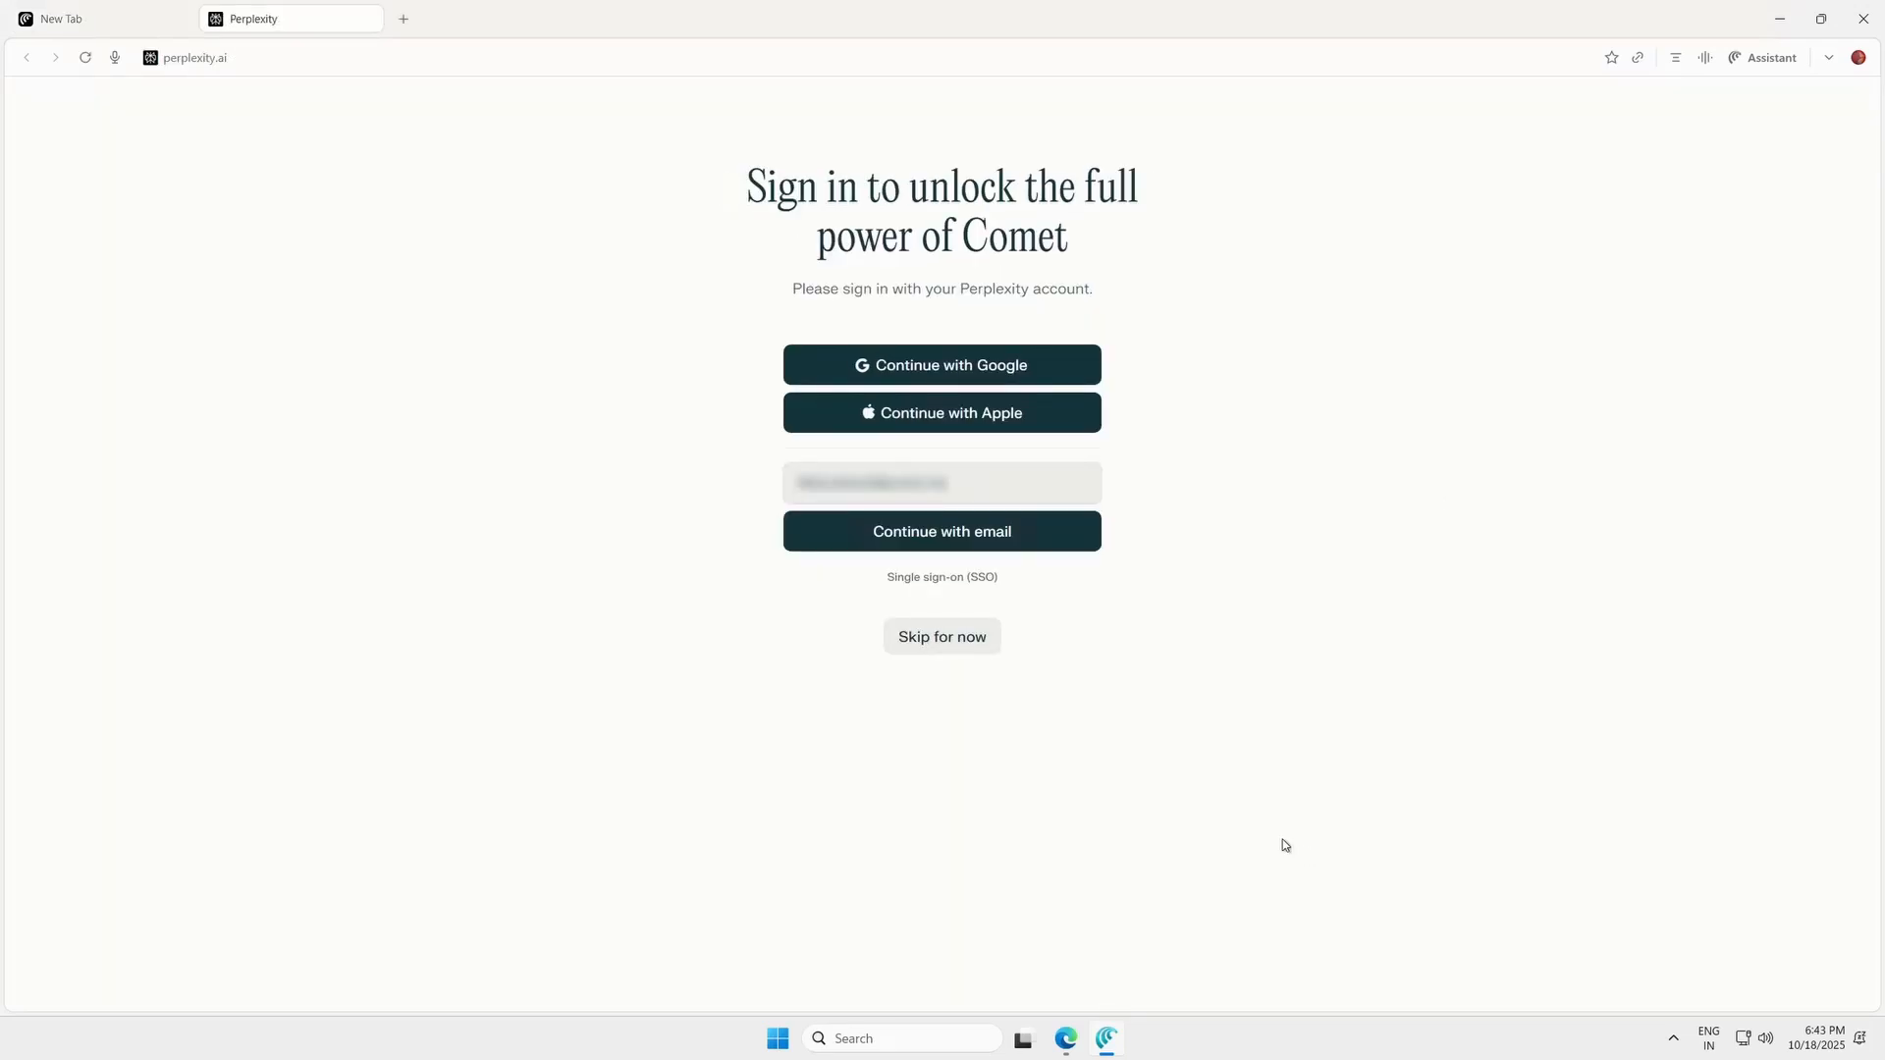
Complete the email sign-in and decline setting Comet as the default browser
click(942, 531)
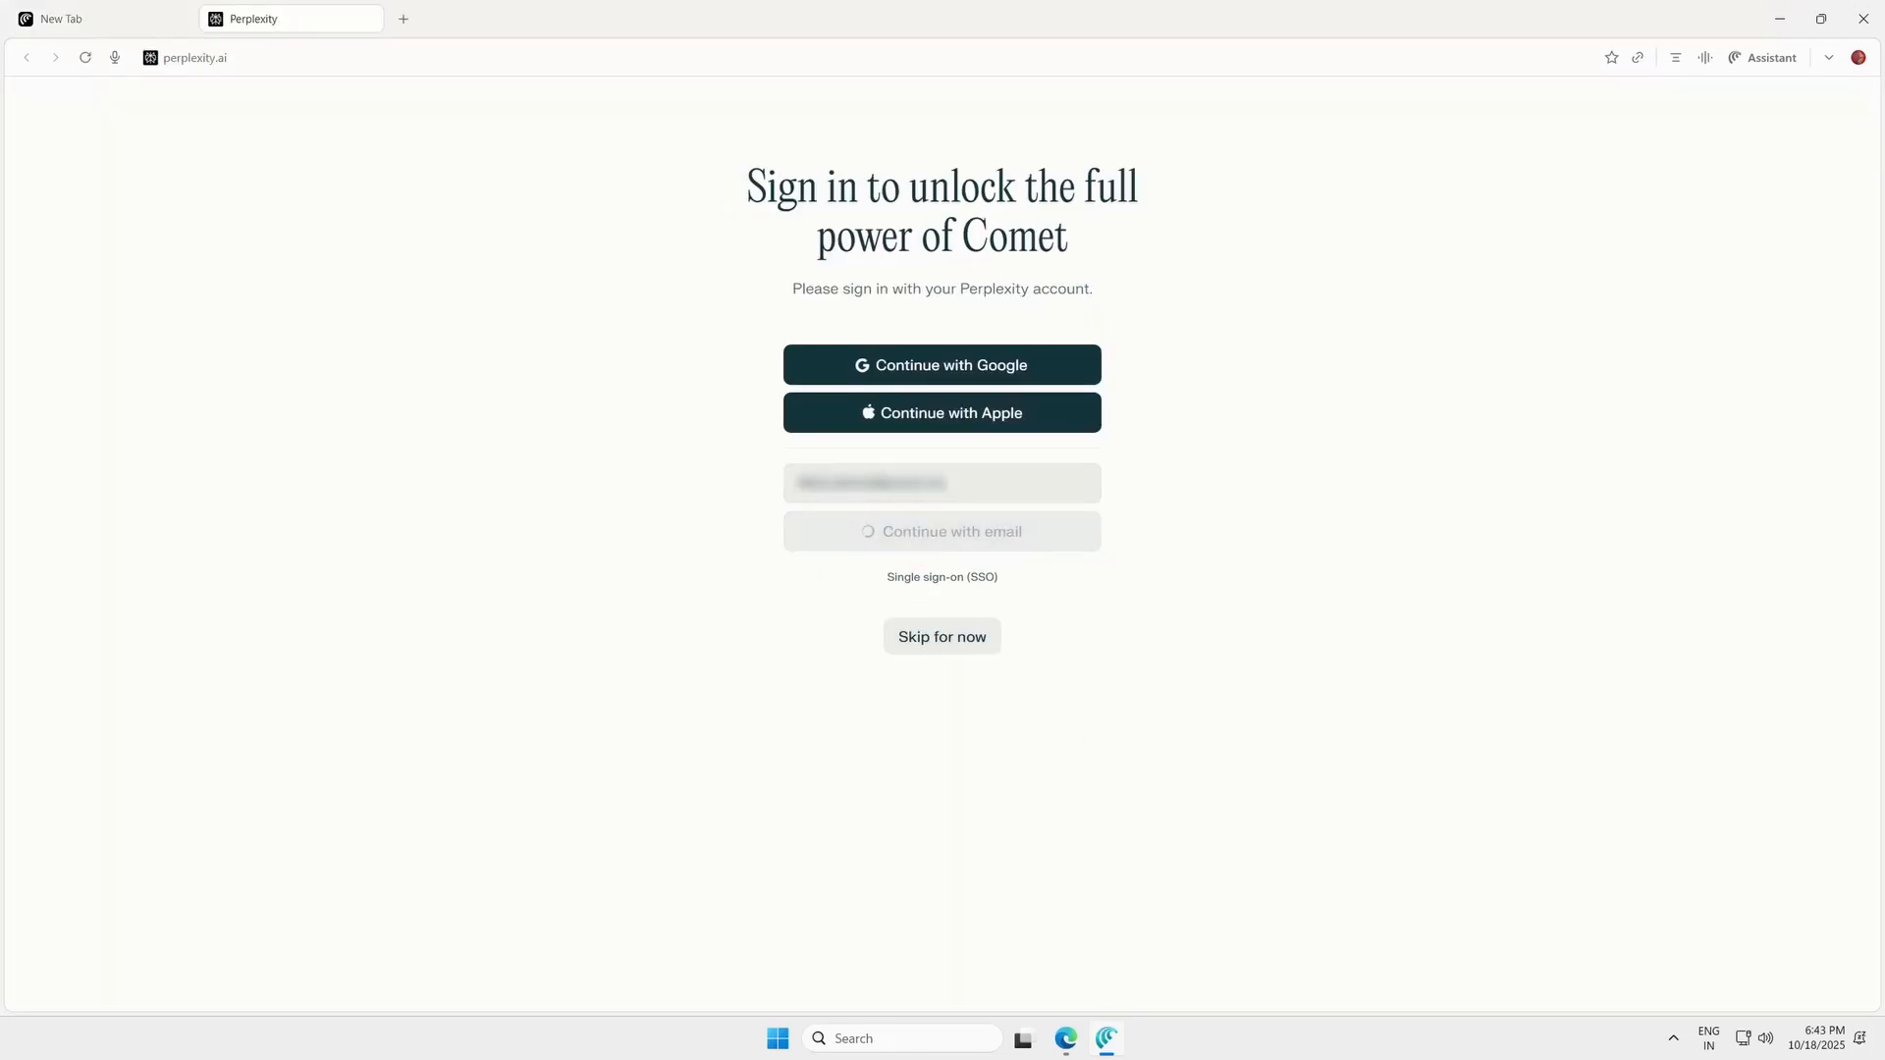
click(942, 531)
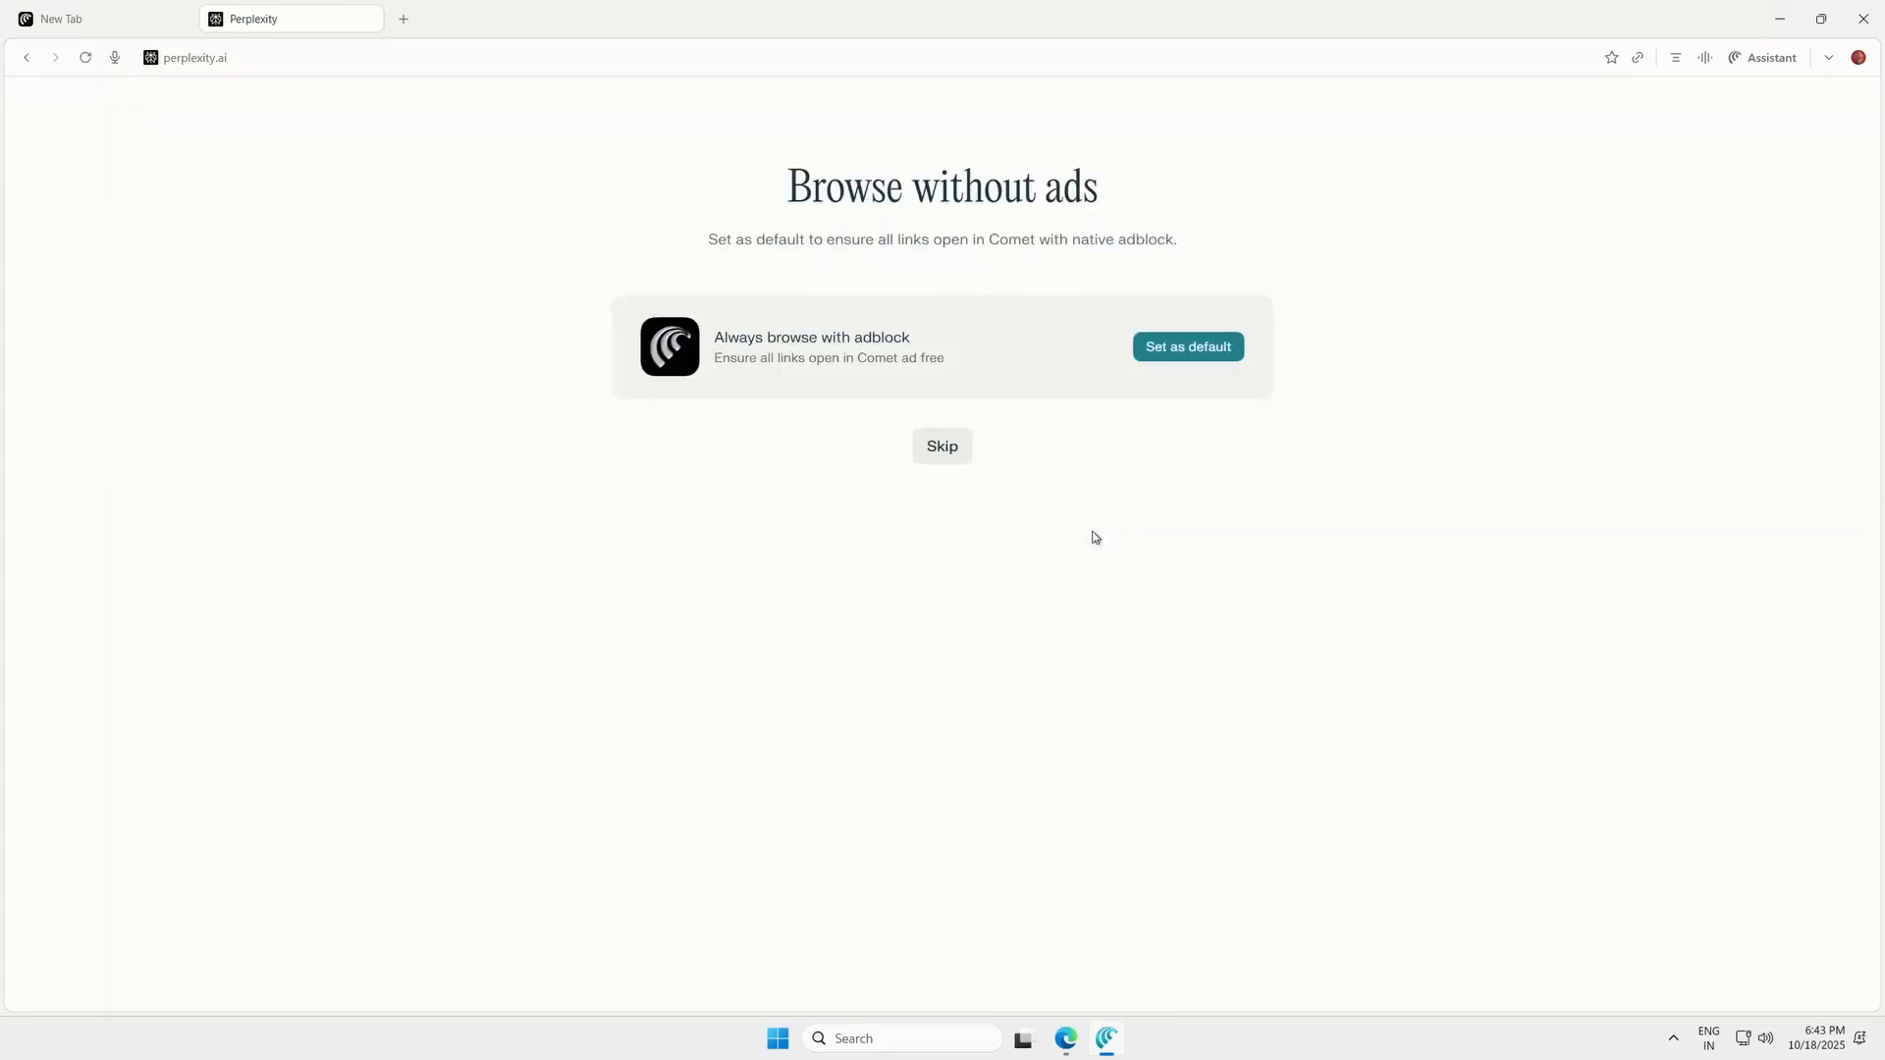
click(943, 447)
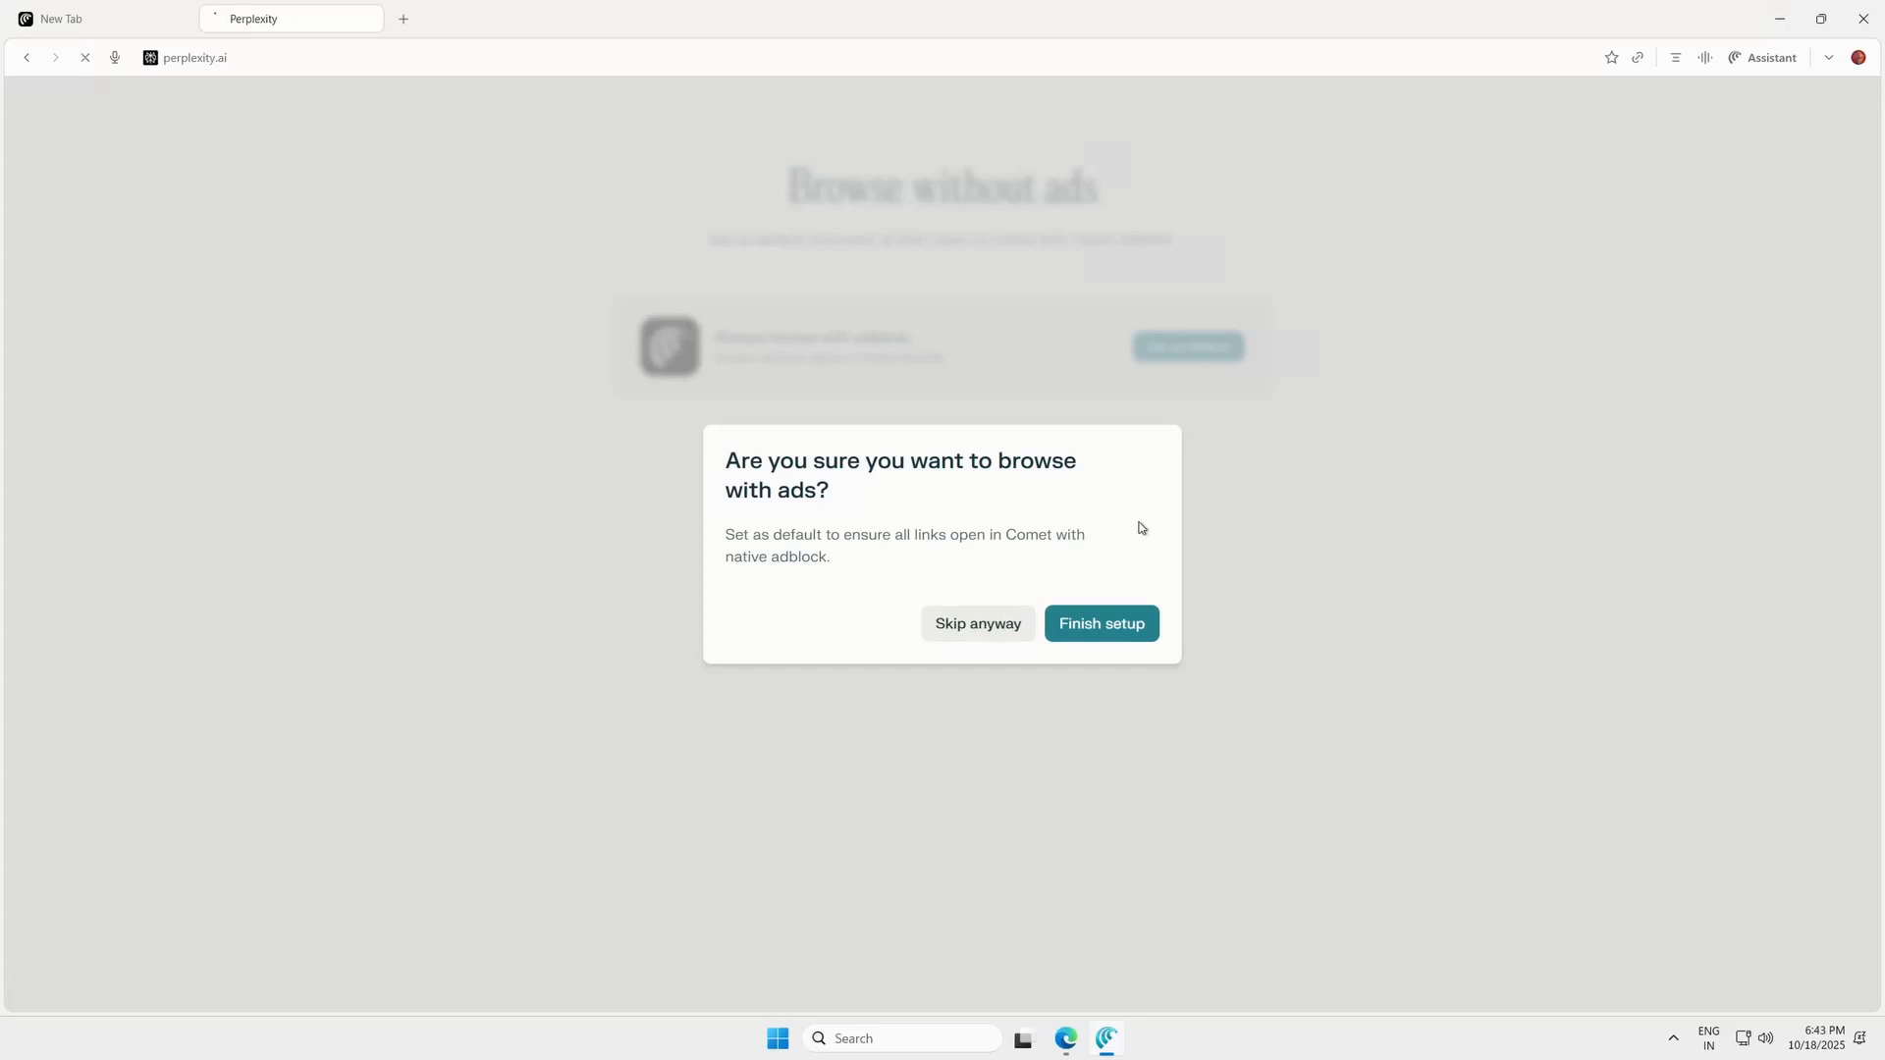
click(1102, 624)
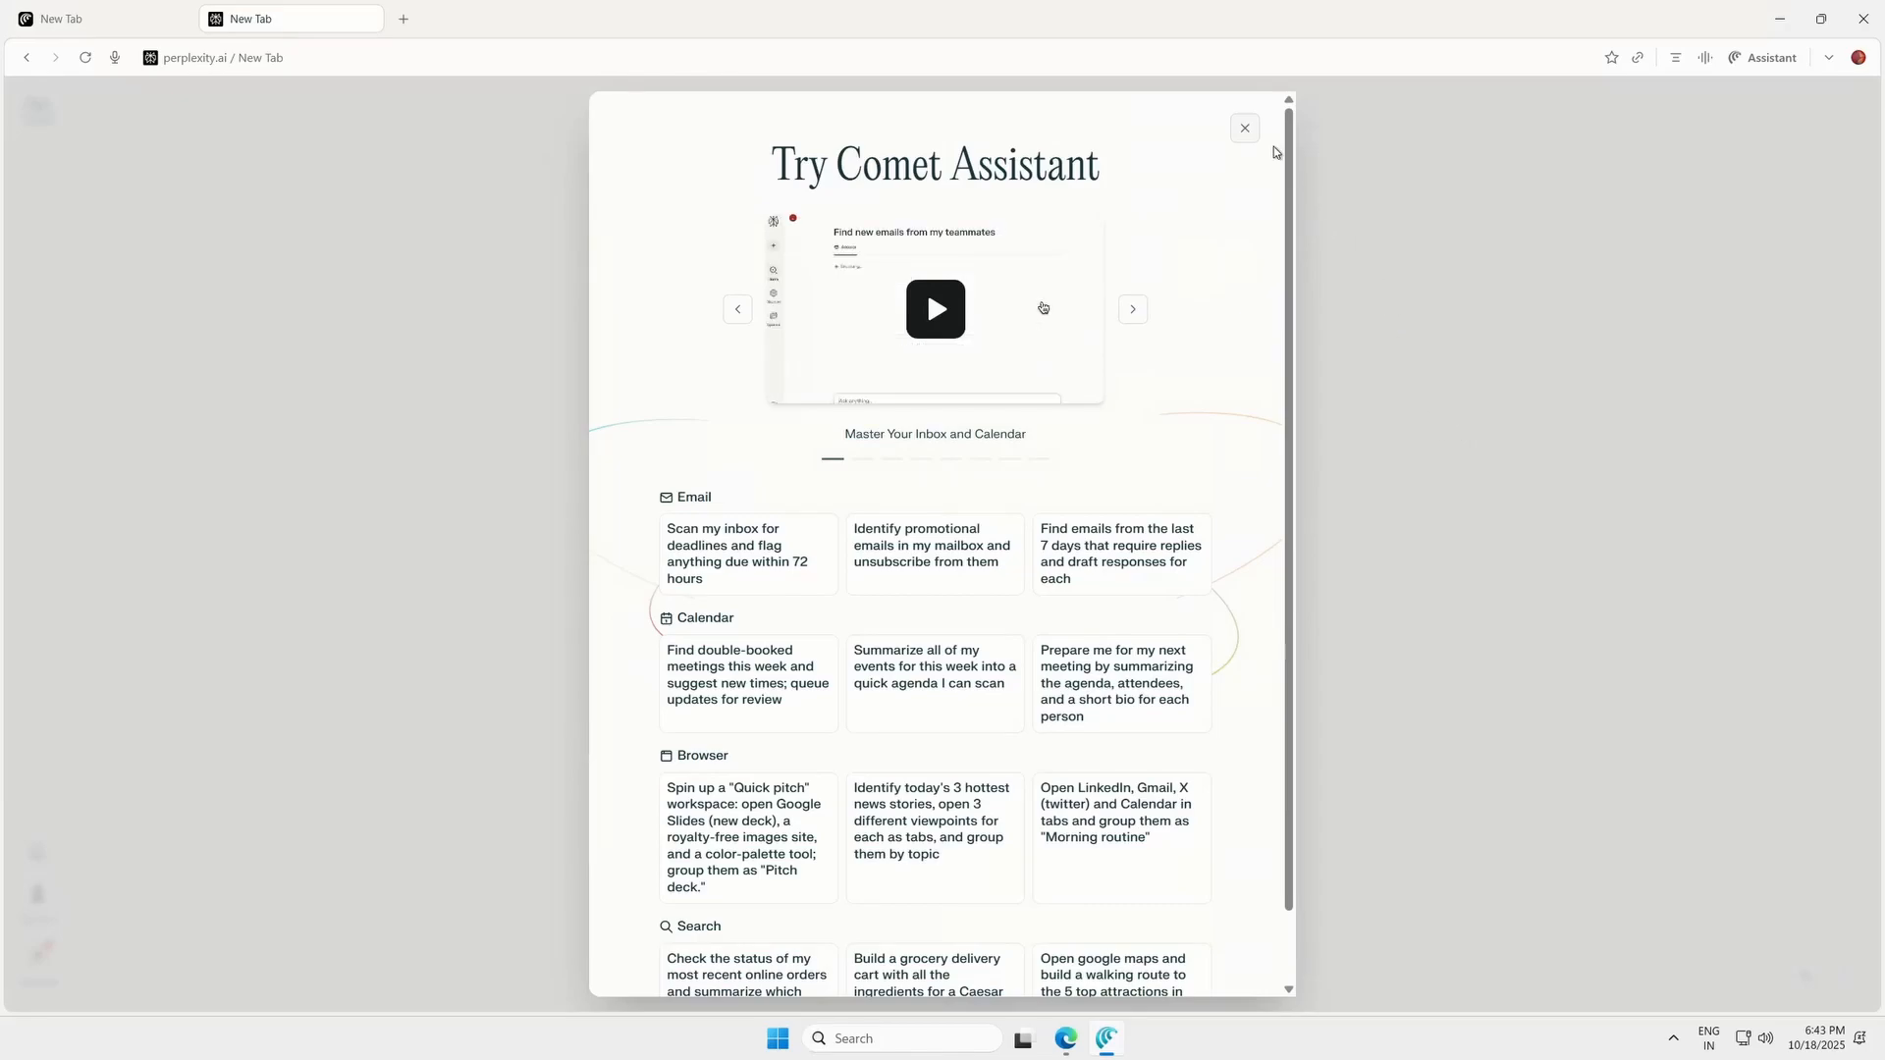
Close the Try Comet Assistant overlay and ask 'Hi' to get a greeting reply
click(1245, 128)
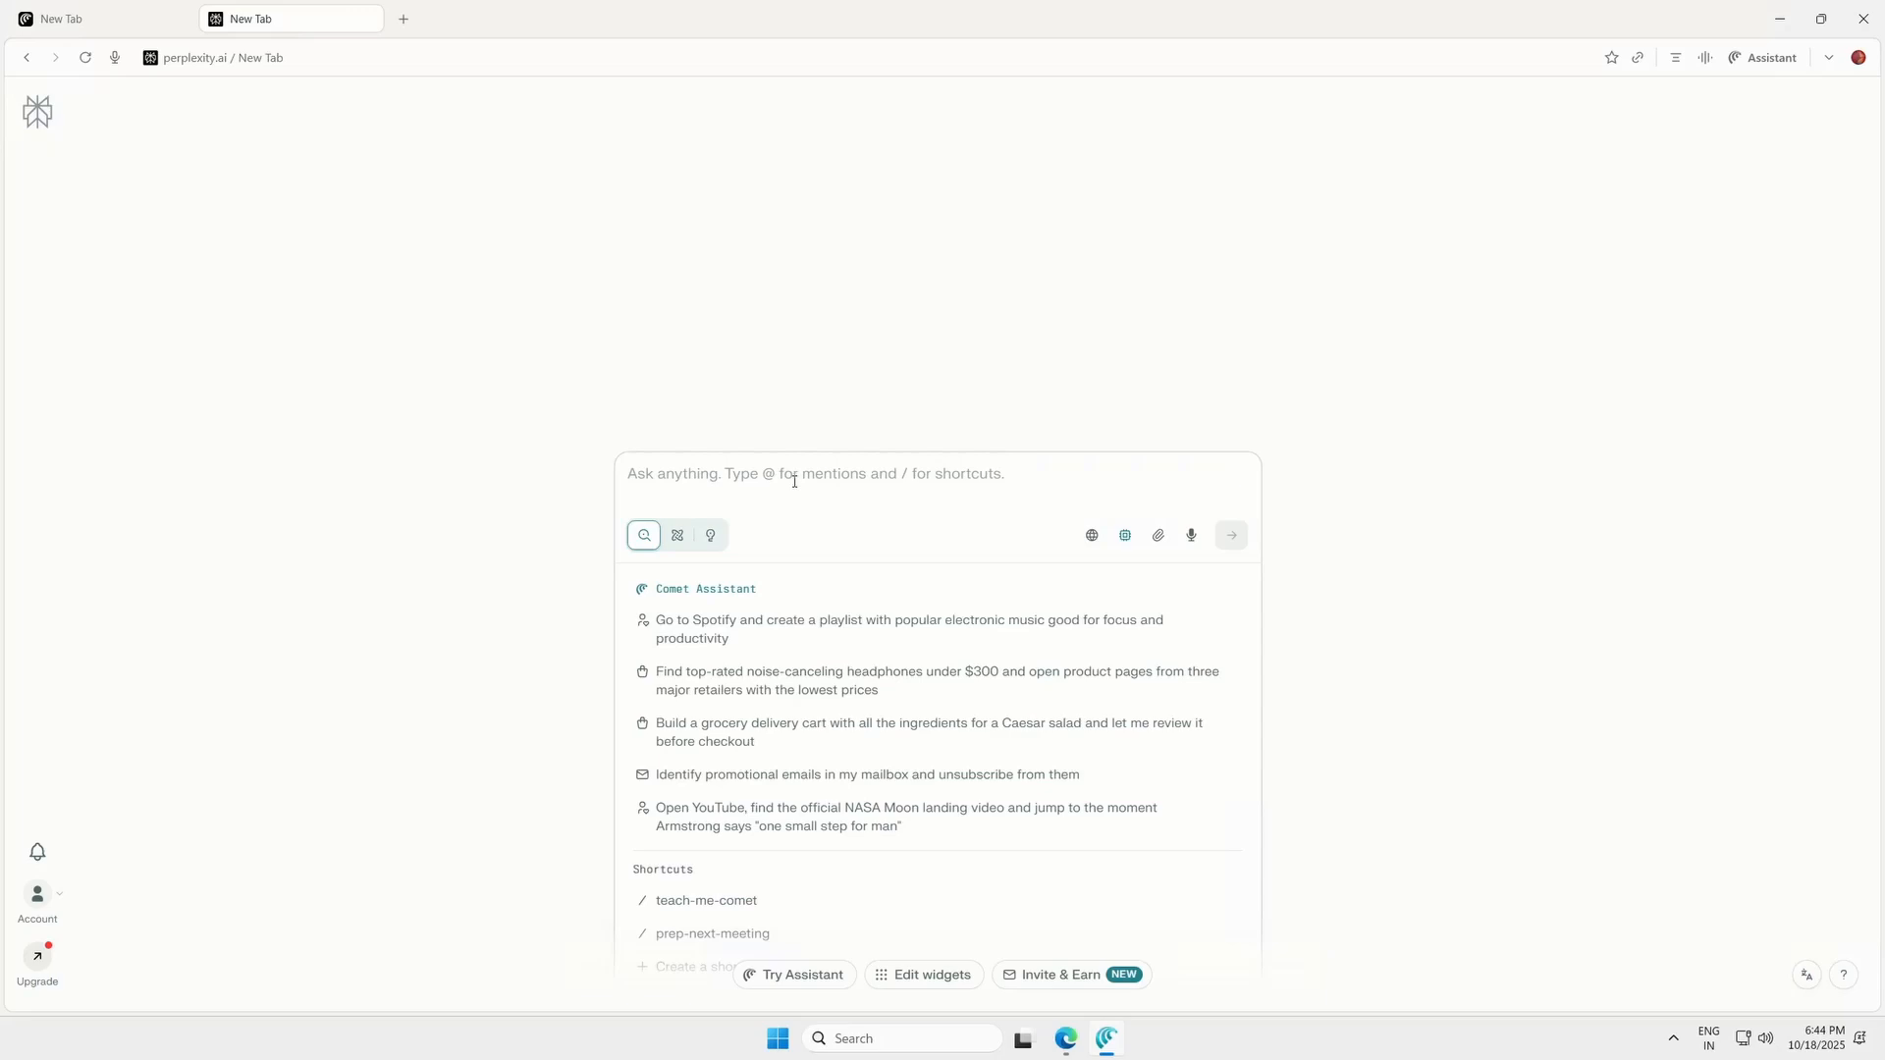
text(Hi)
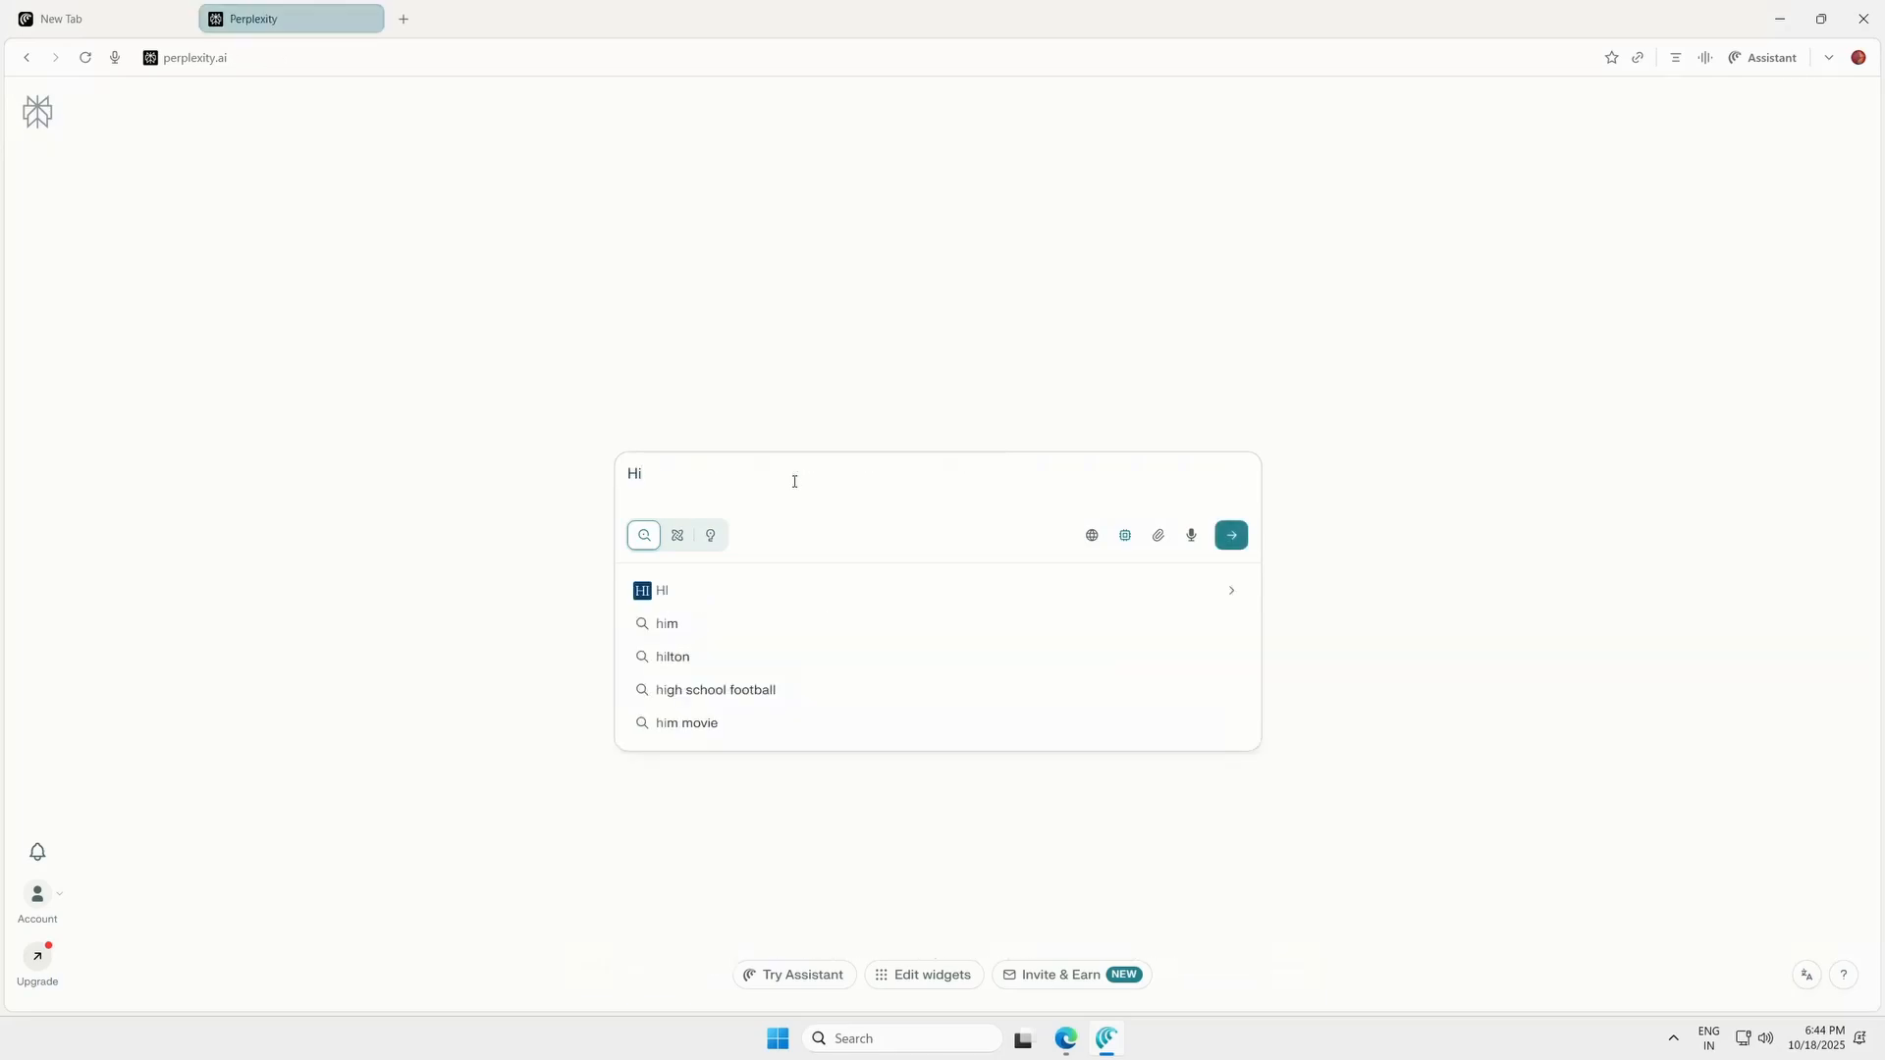
click(1231, 535)
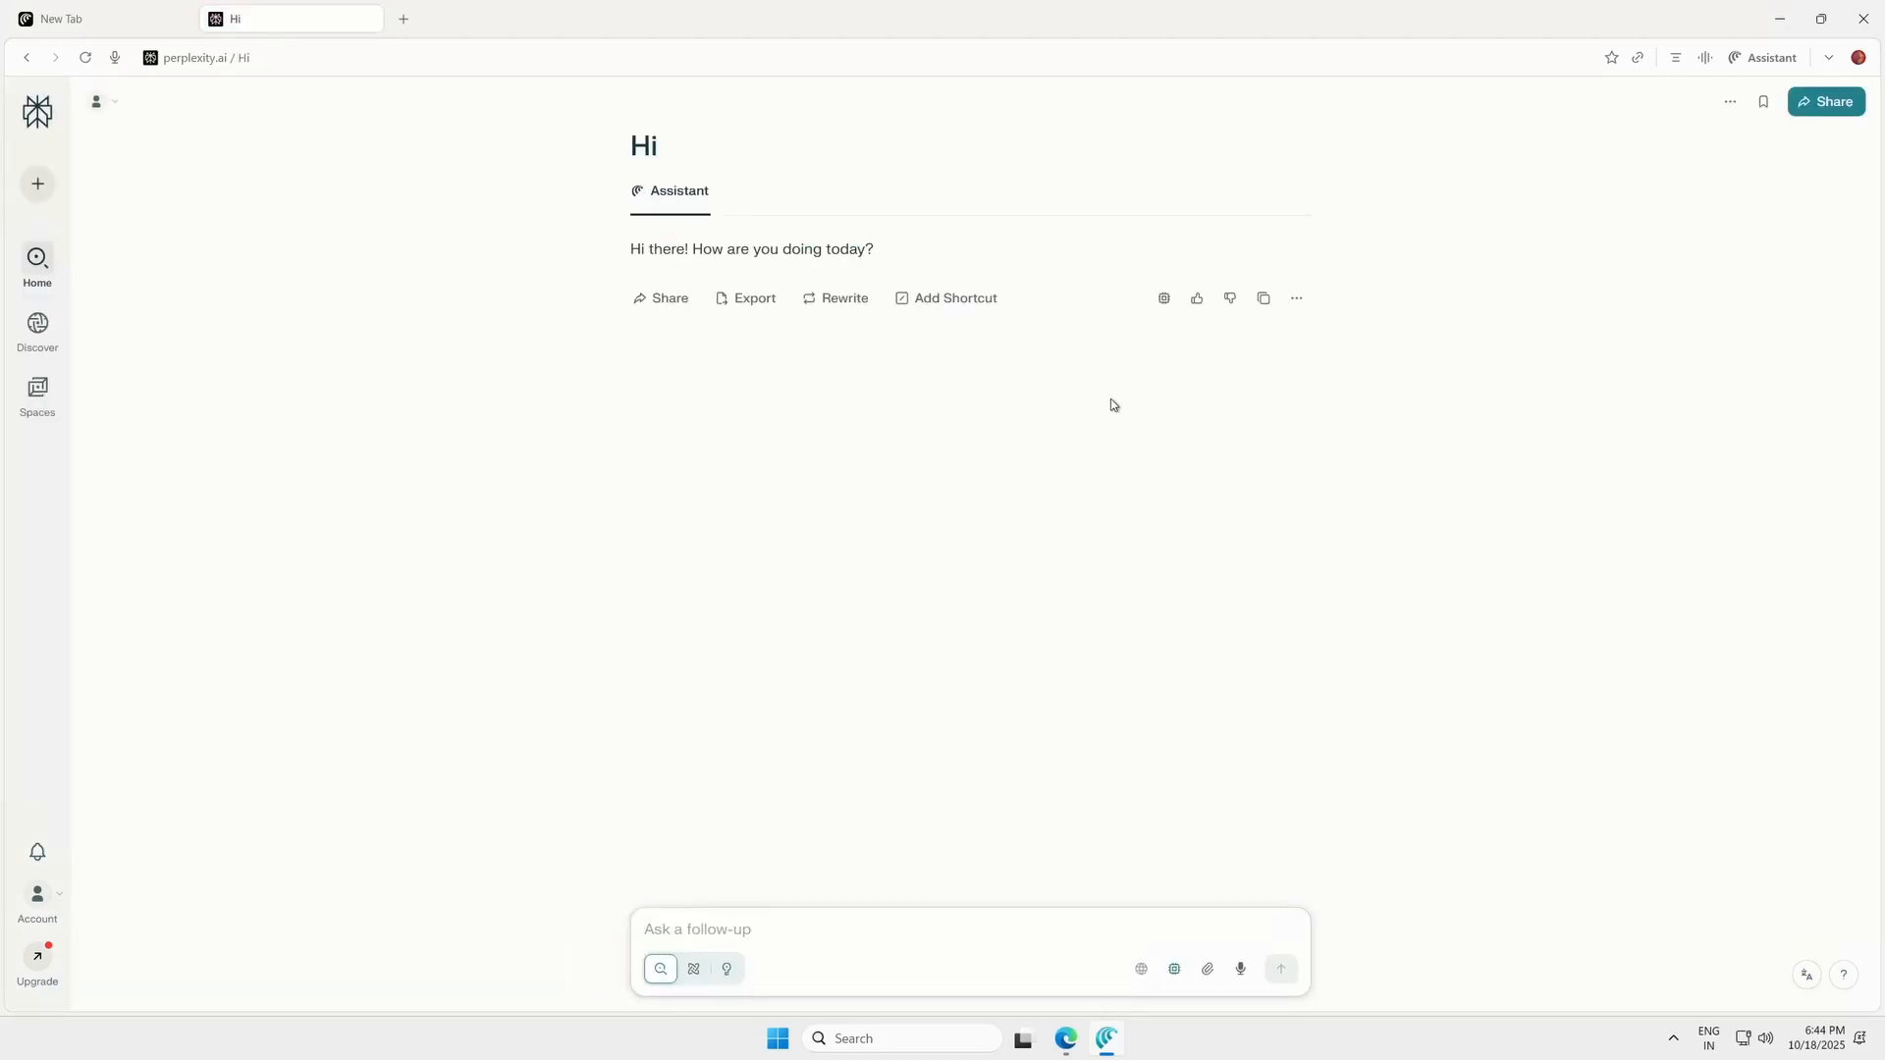
mouse_move(43, 925)
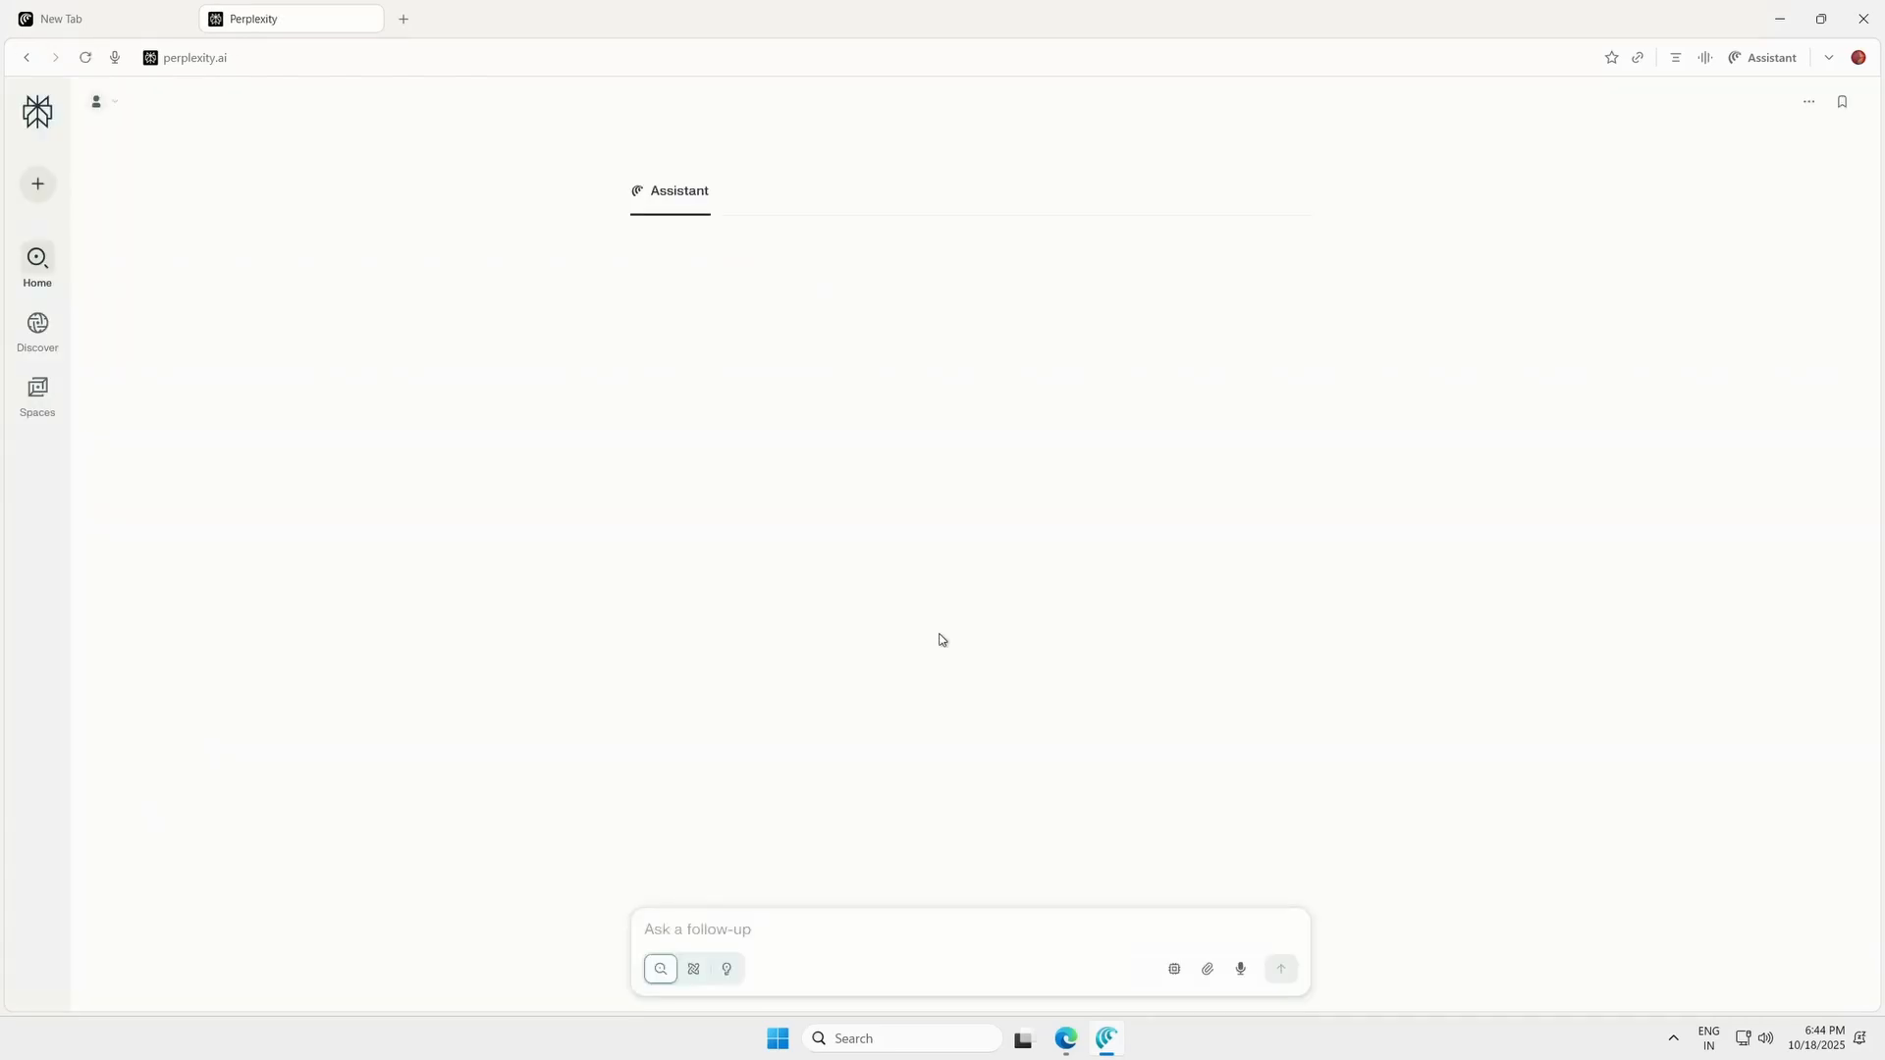
text(Hi)
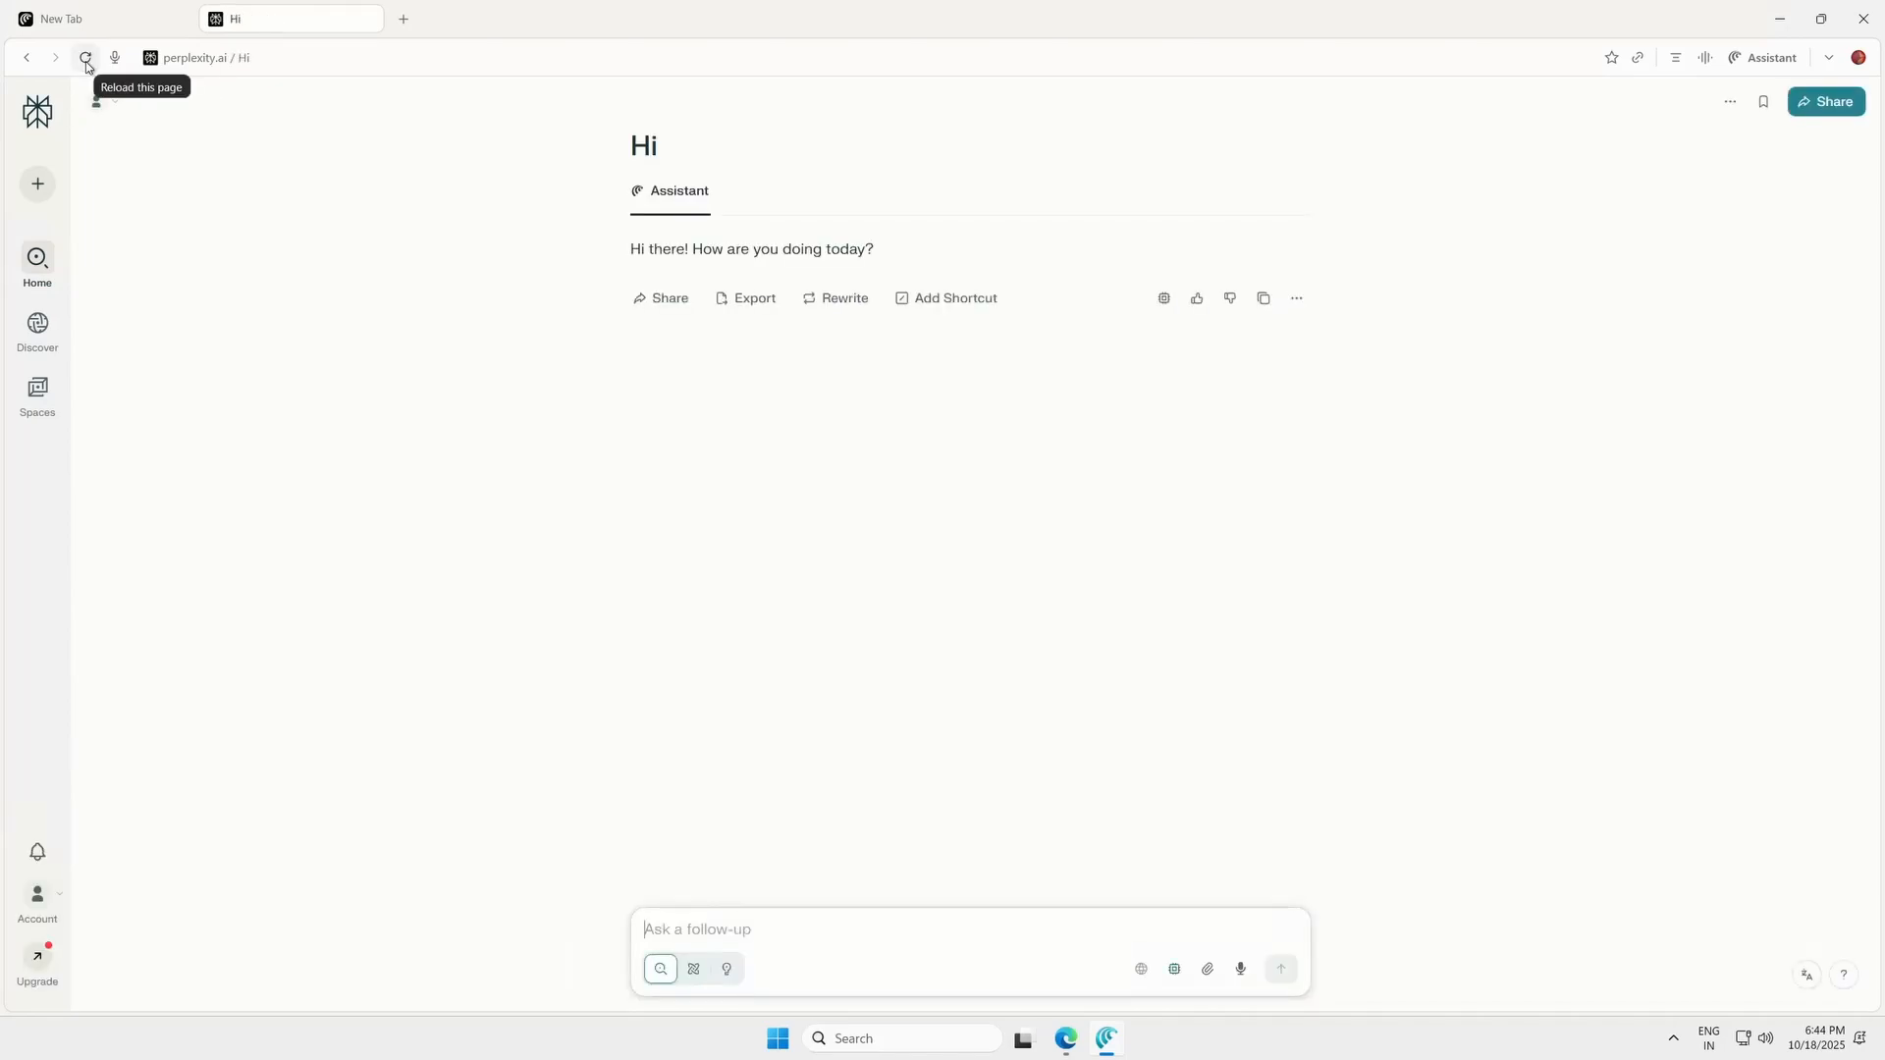
Check in the account plans page that Pro is current, then close it
click(36, 893)
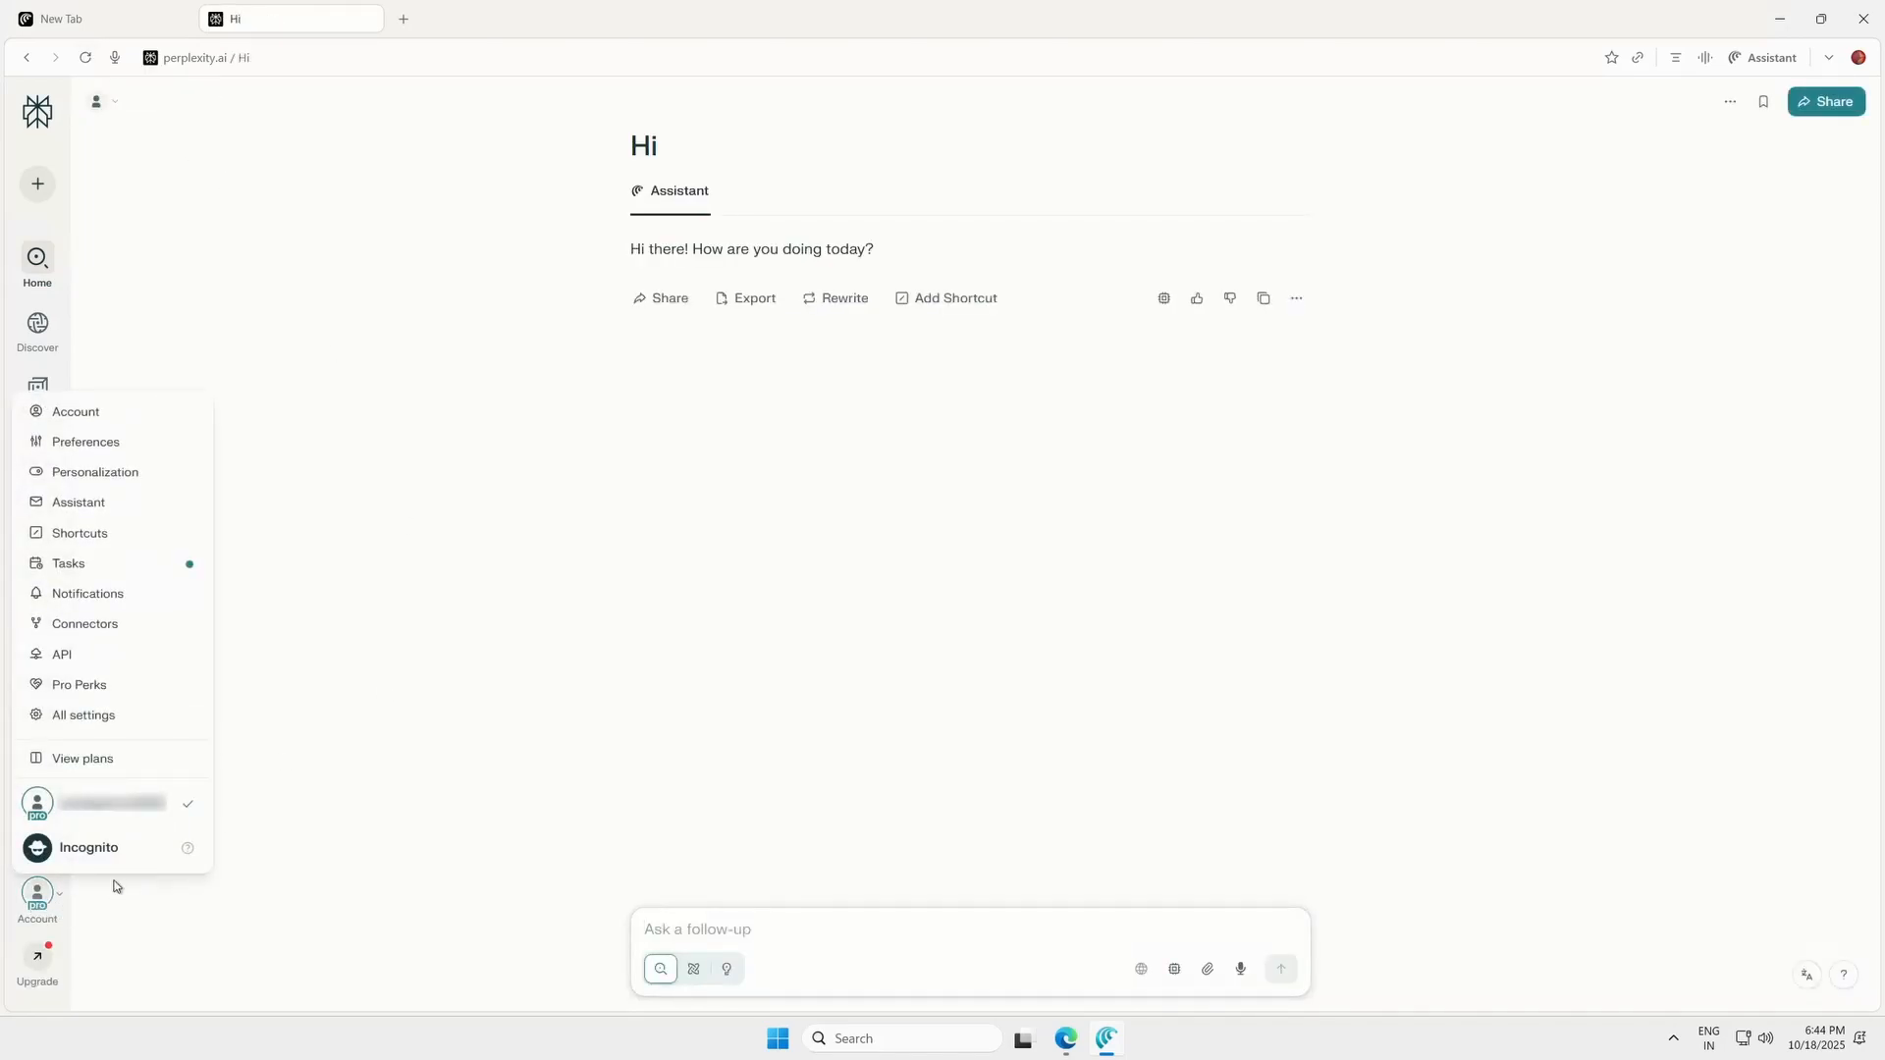
click(115, 885)
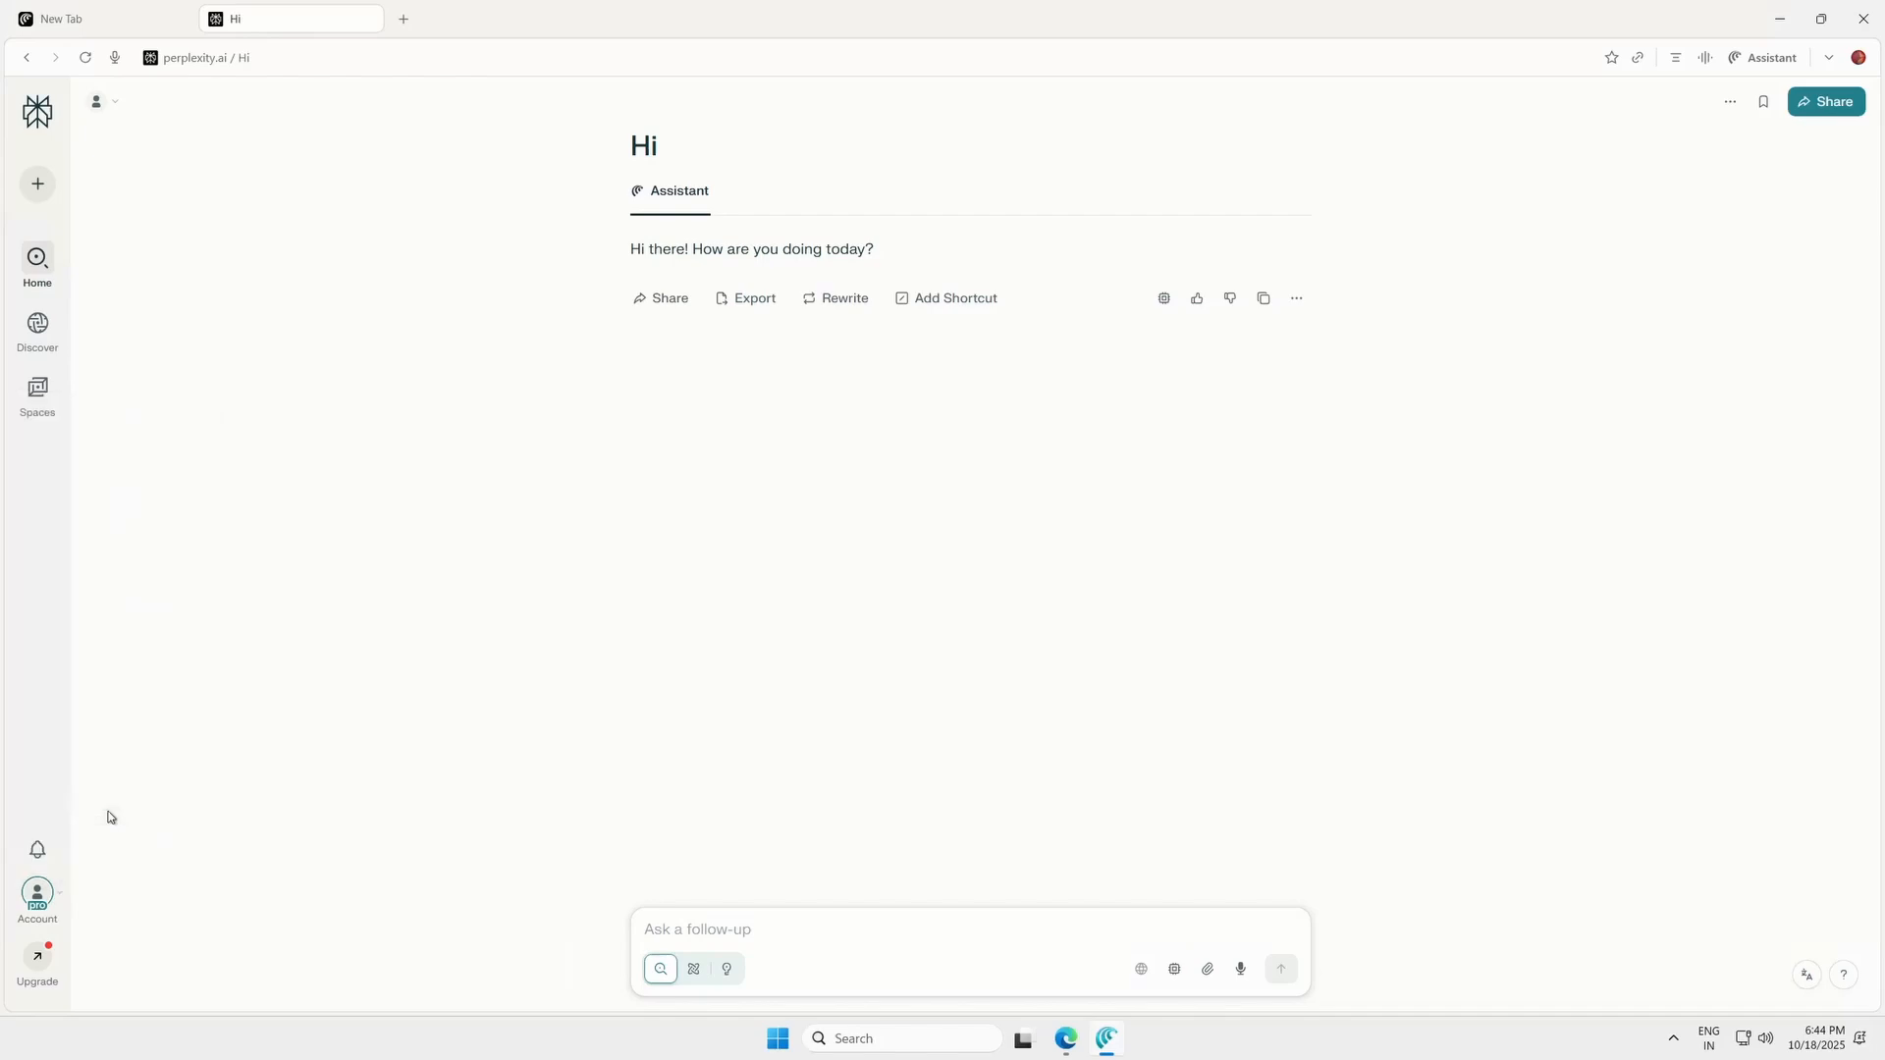
click(36, 959)
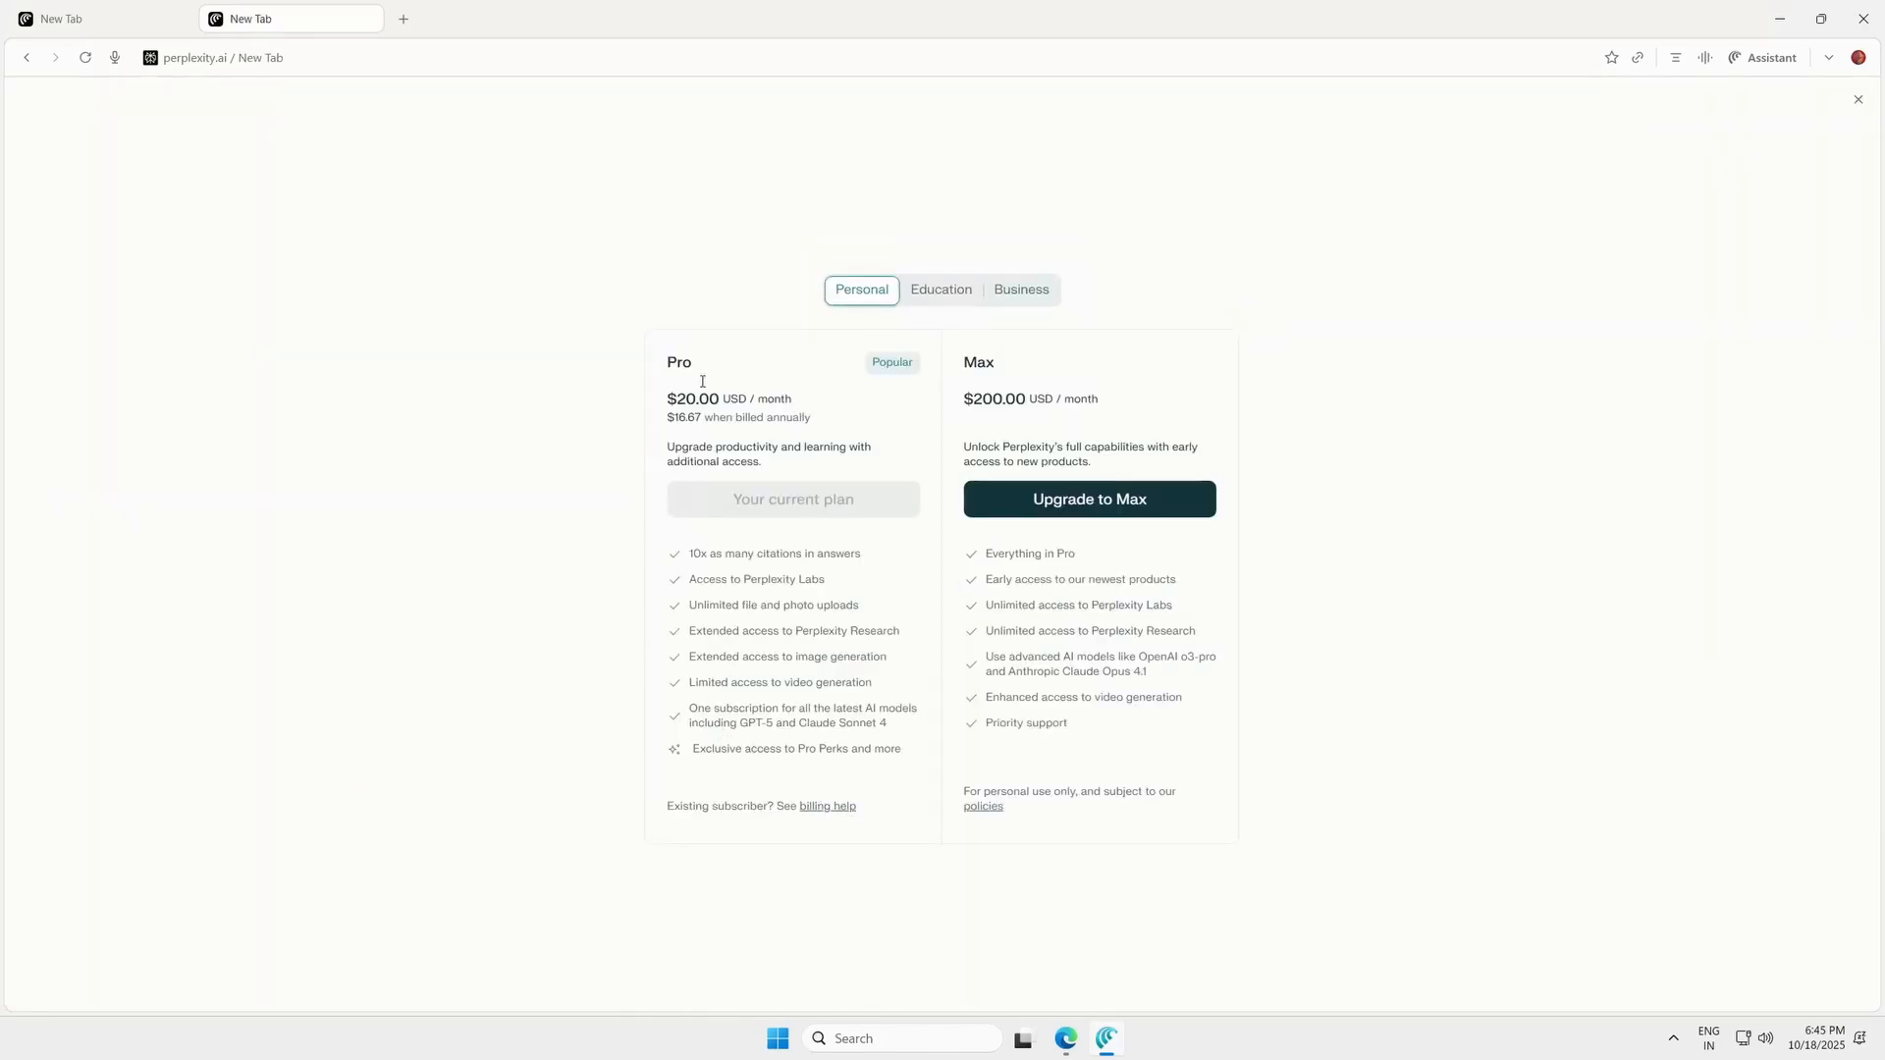
click(1858, 98)
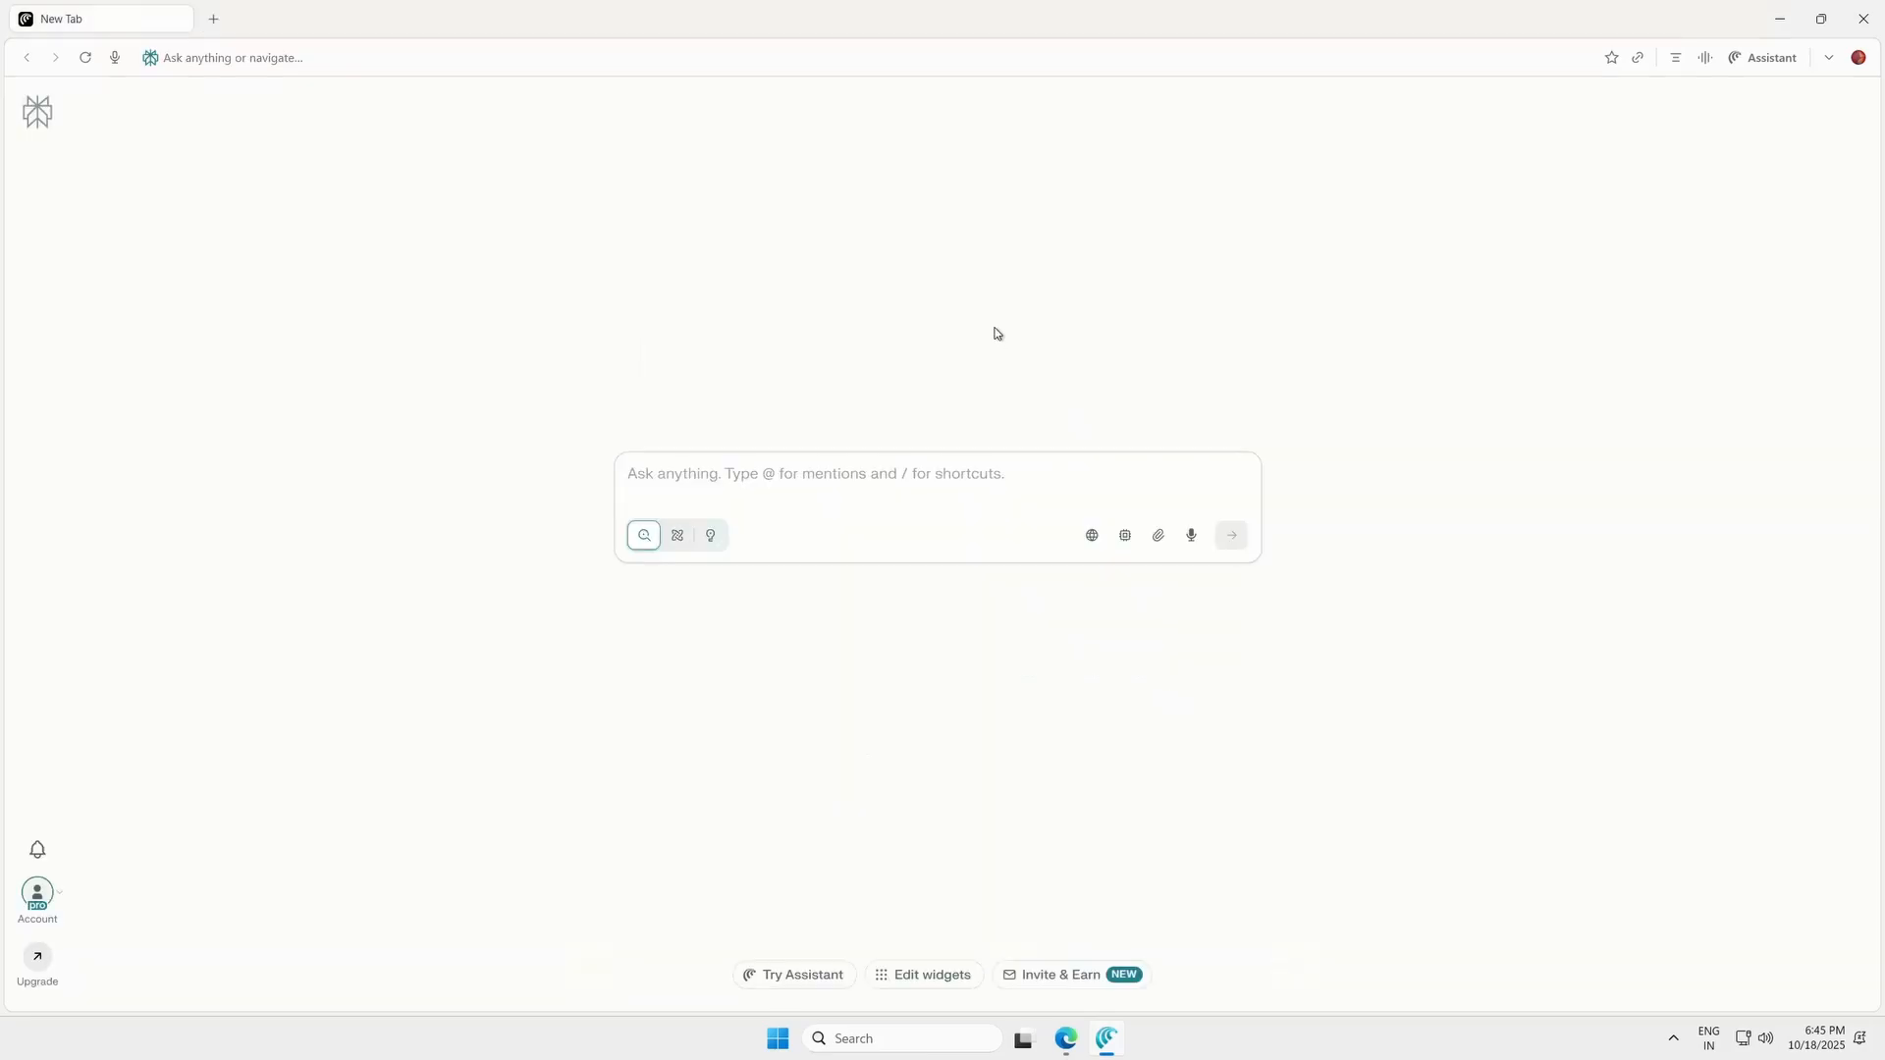
In Research mode, run the suggested markets-opening question and type 'Open youtube' in a new tab
click(677, 535)
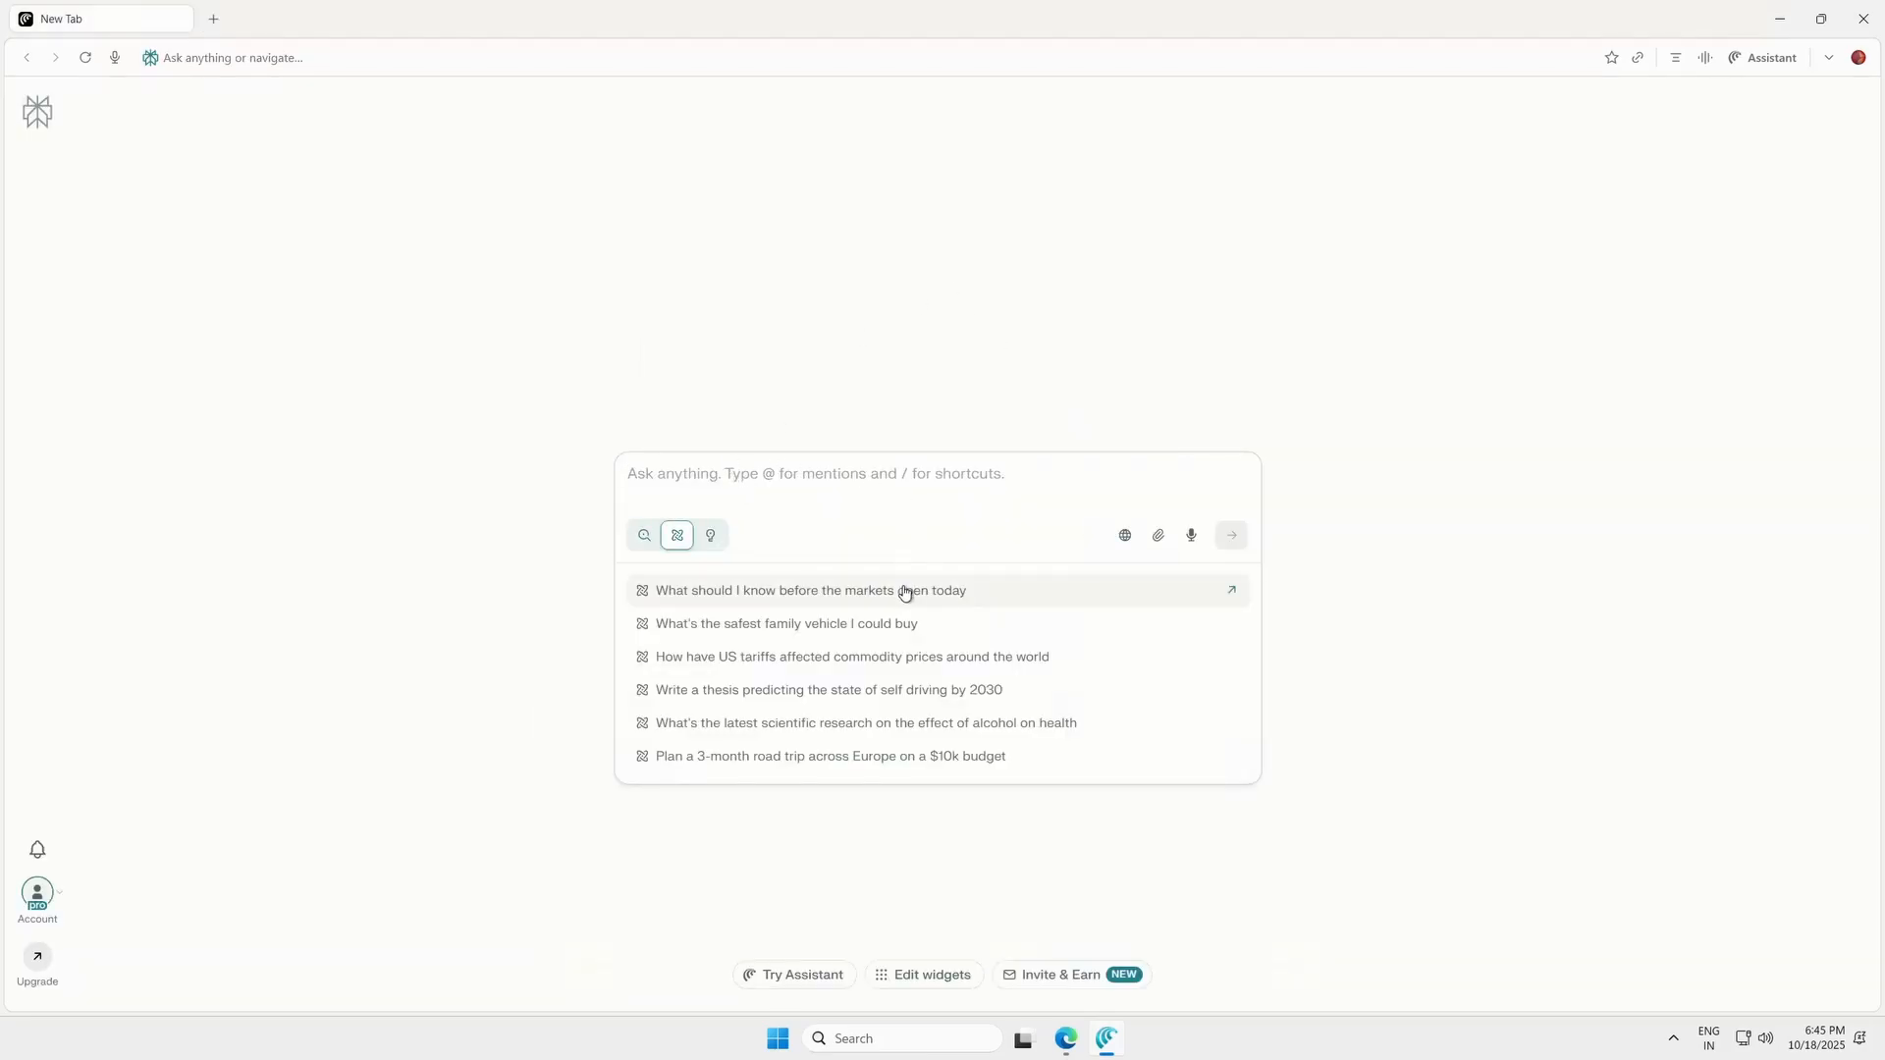
click(809, 591)
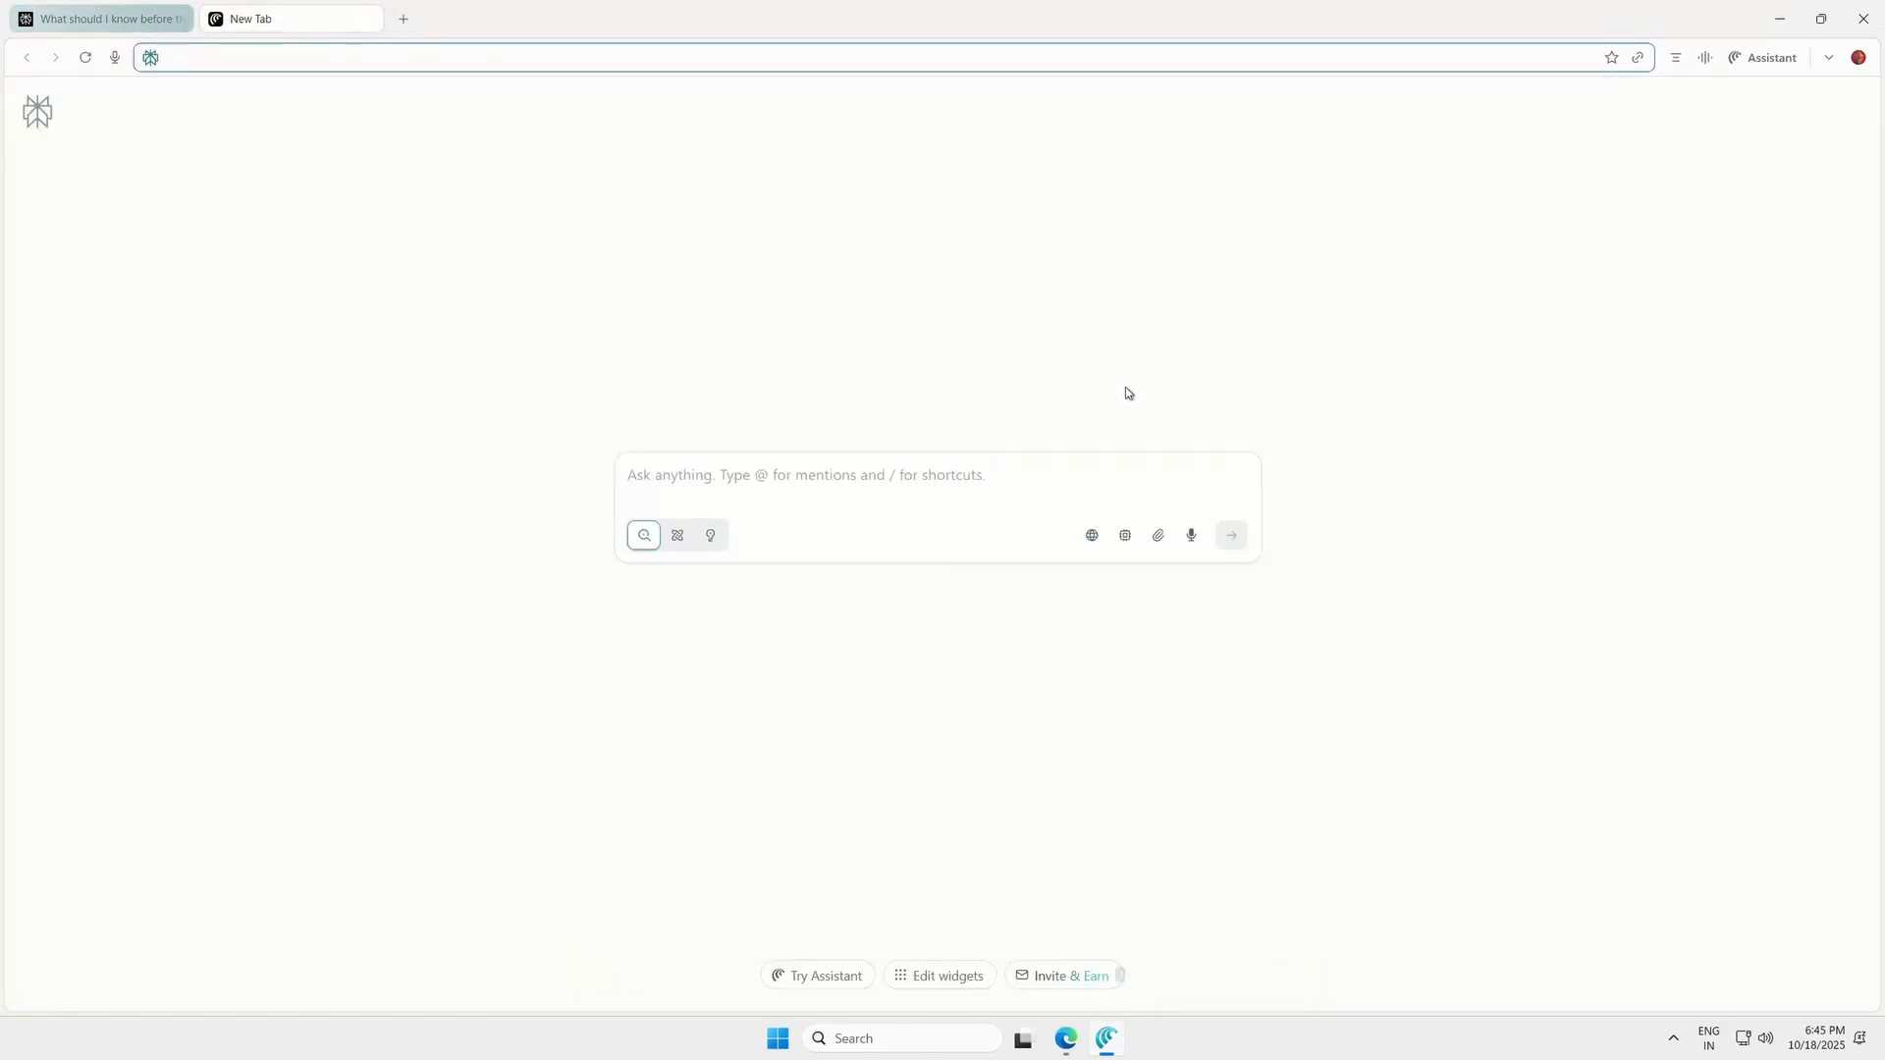
text(Open youtube)
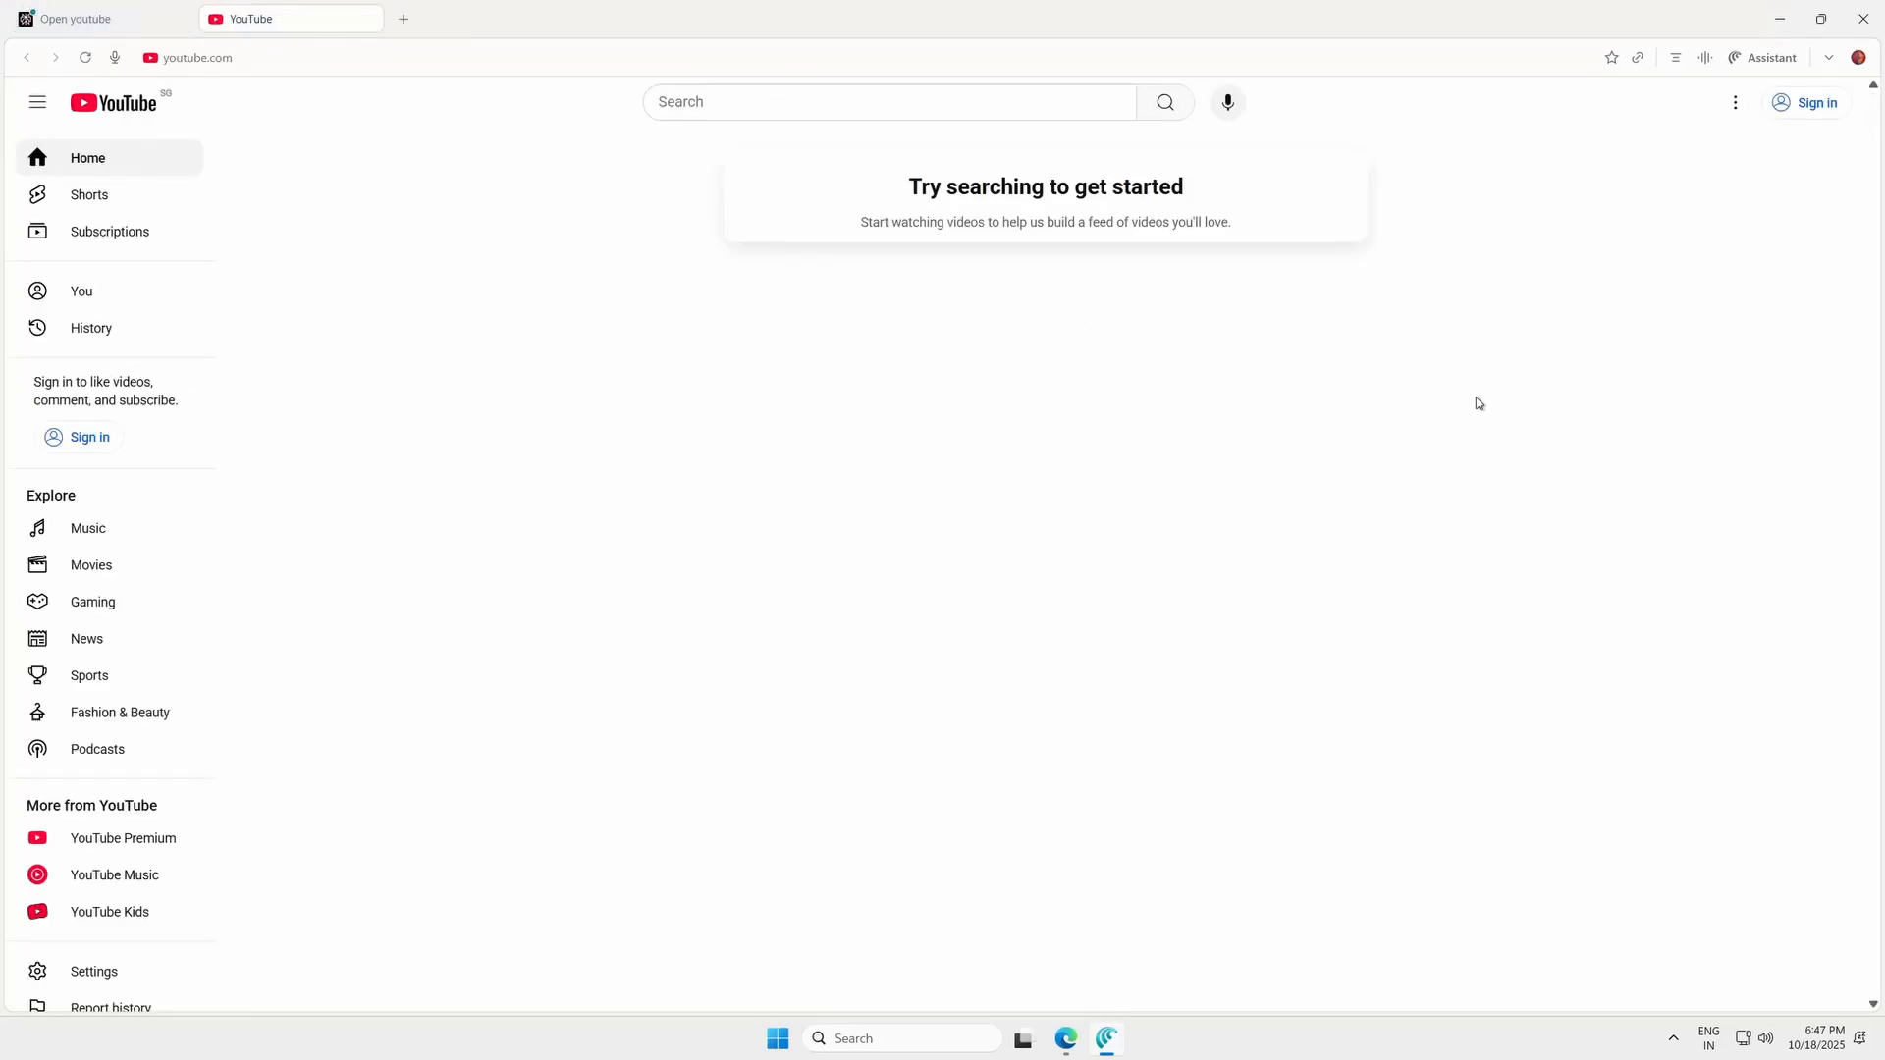
click(83, 17)
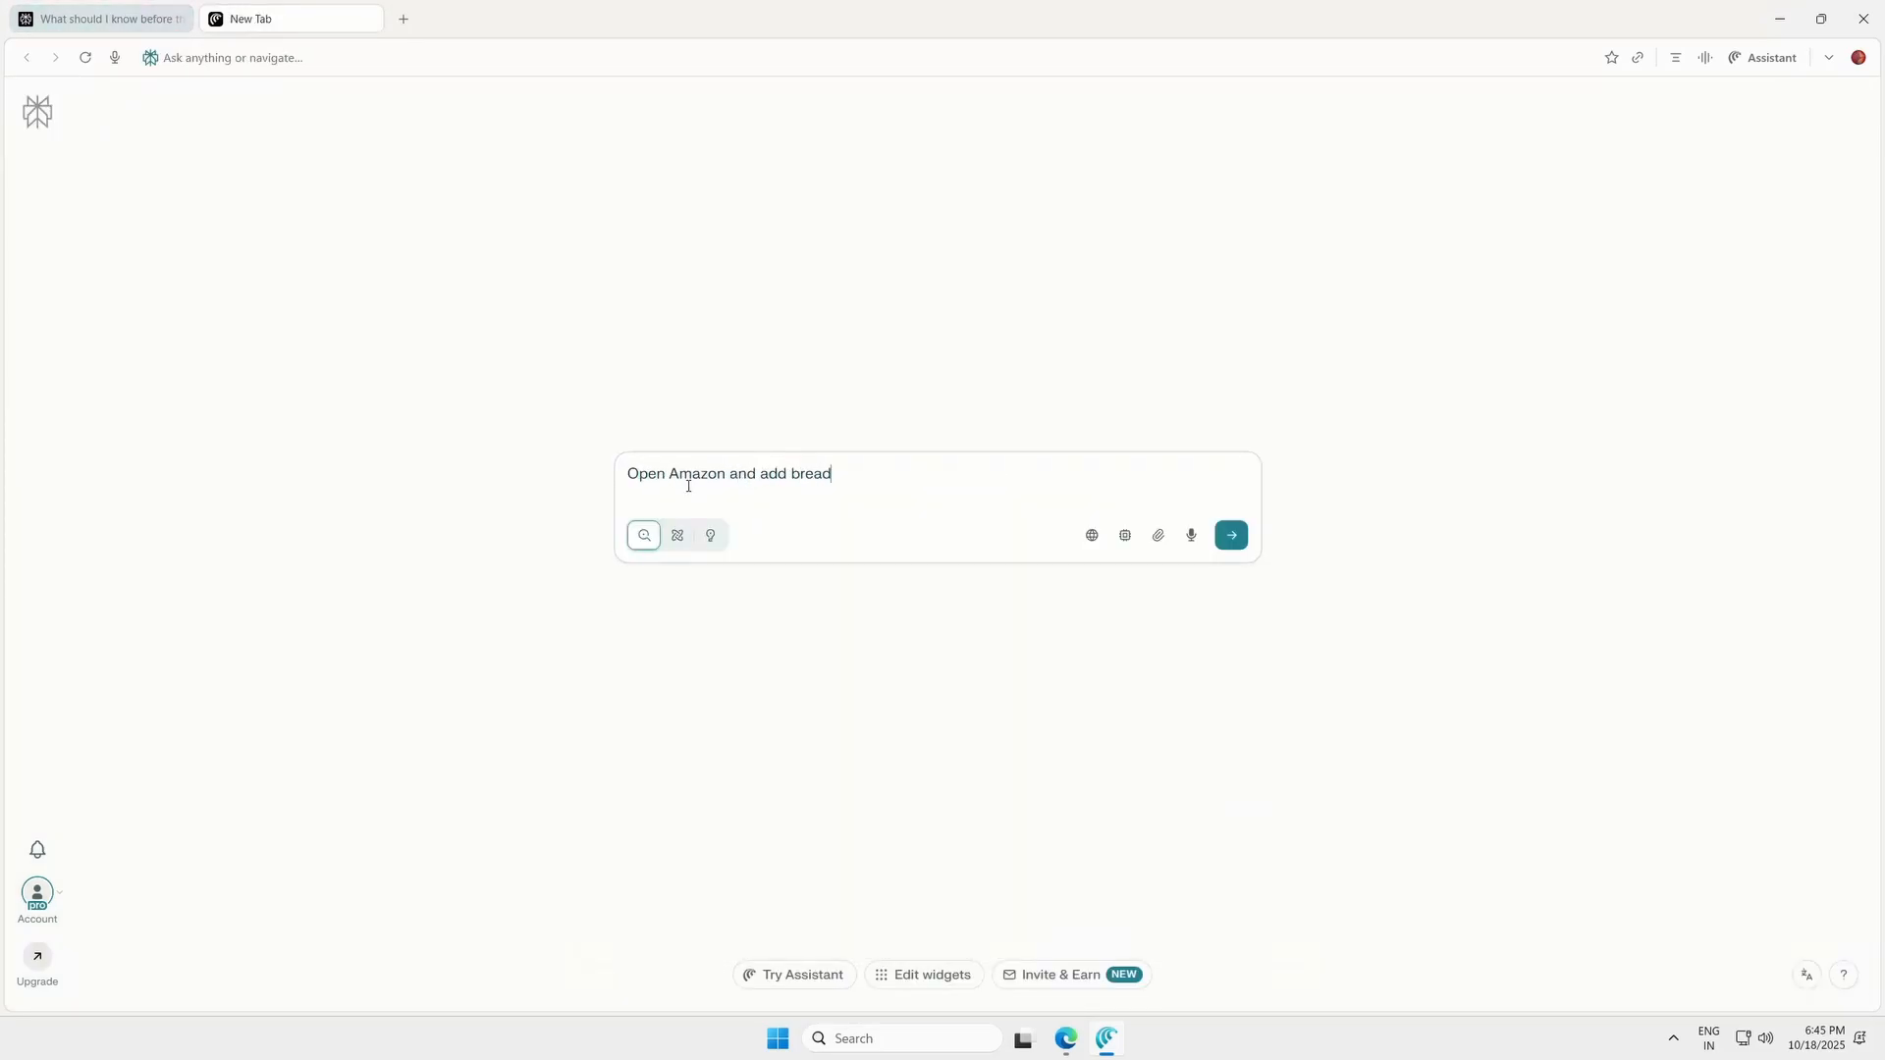
Submit 'Open Amazon and add bread' so the assistant loads Amazon
click(1230, 535)
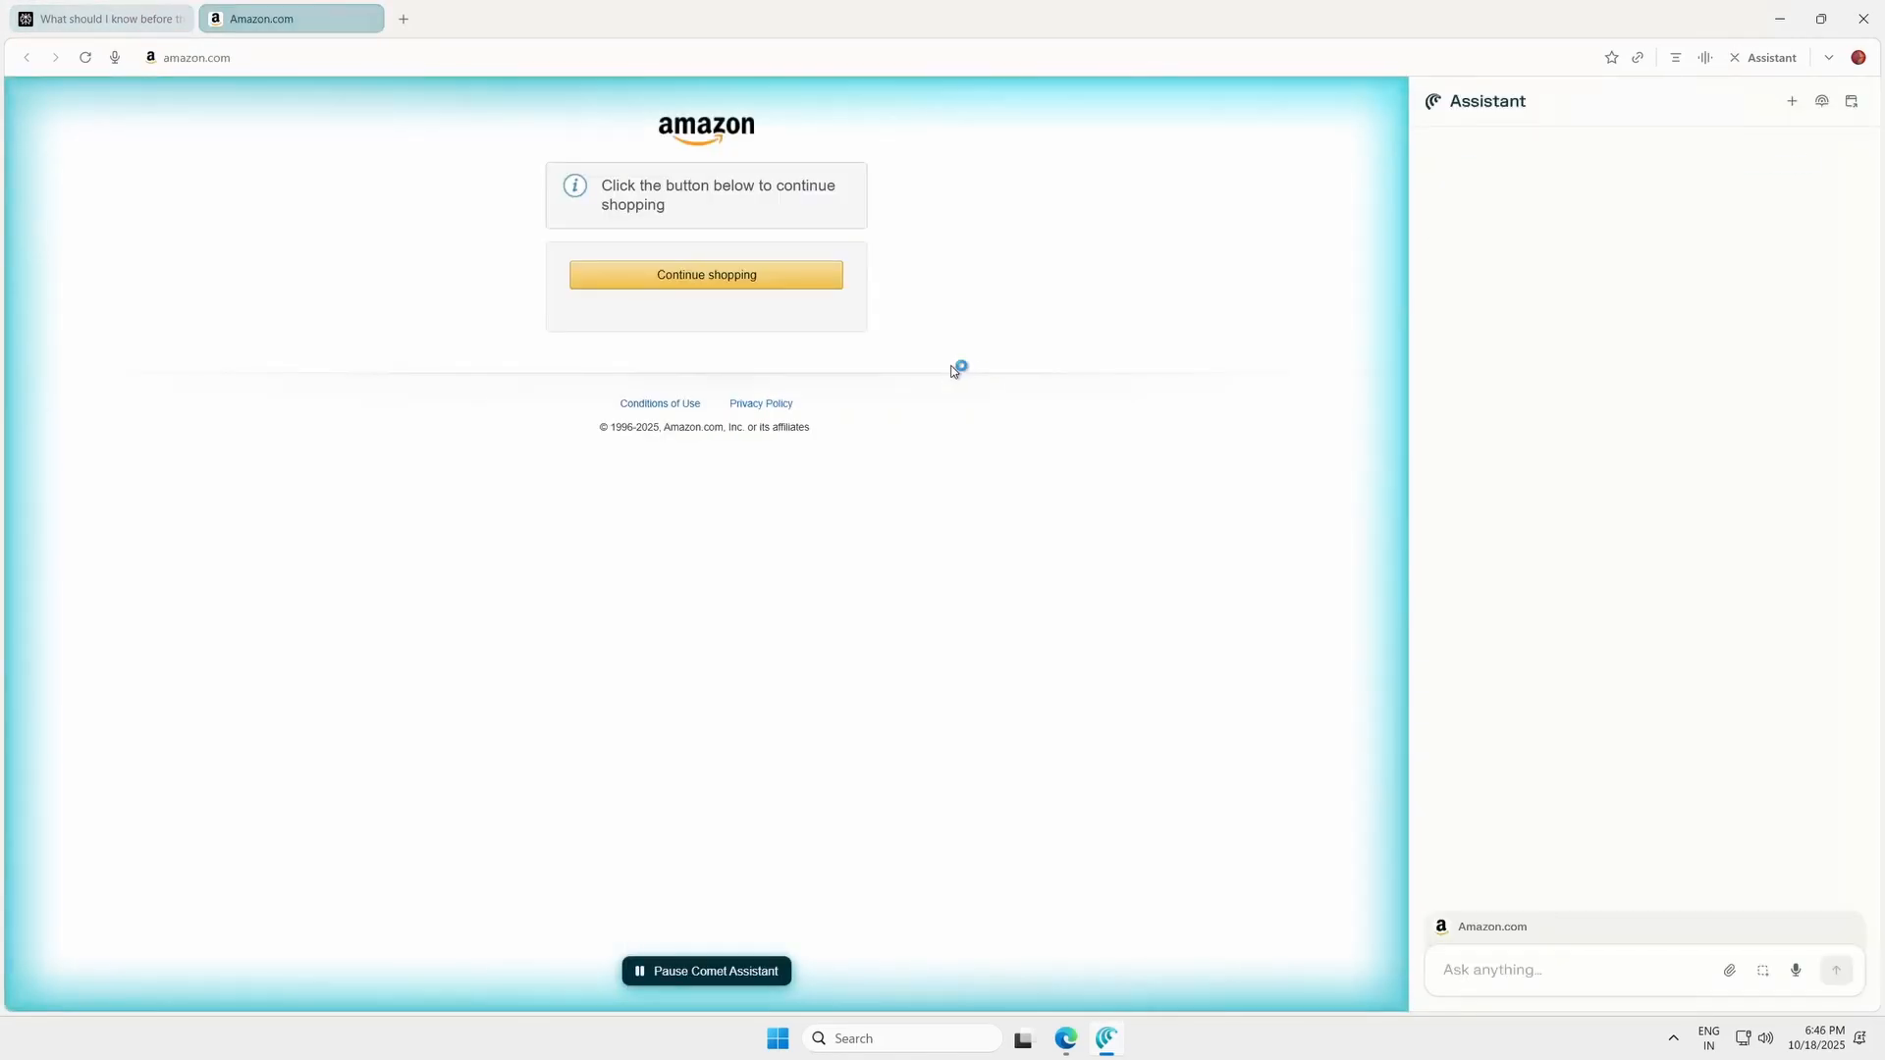
click(706, 274)
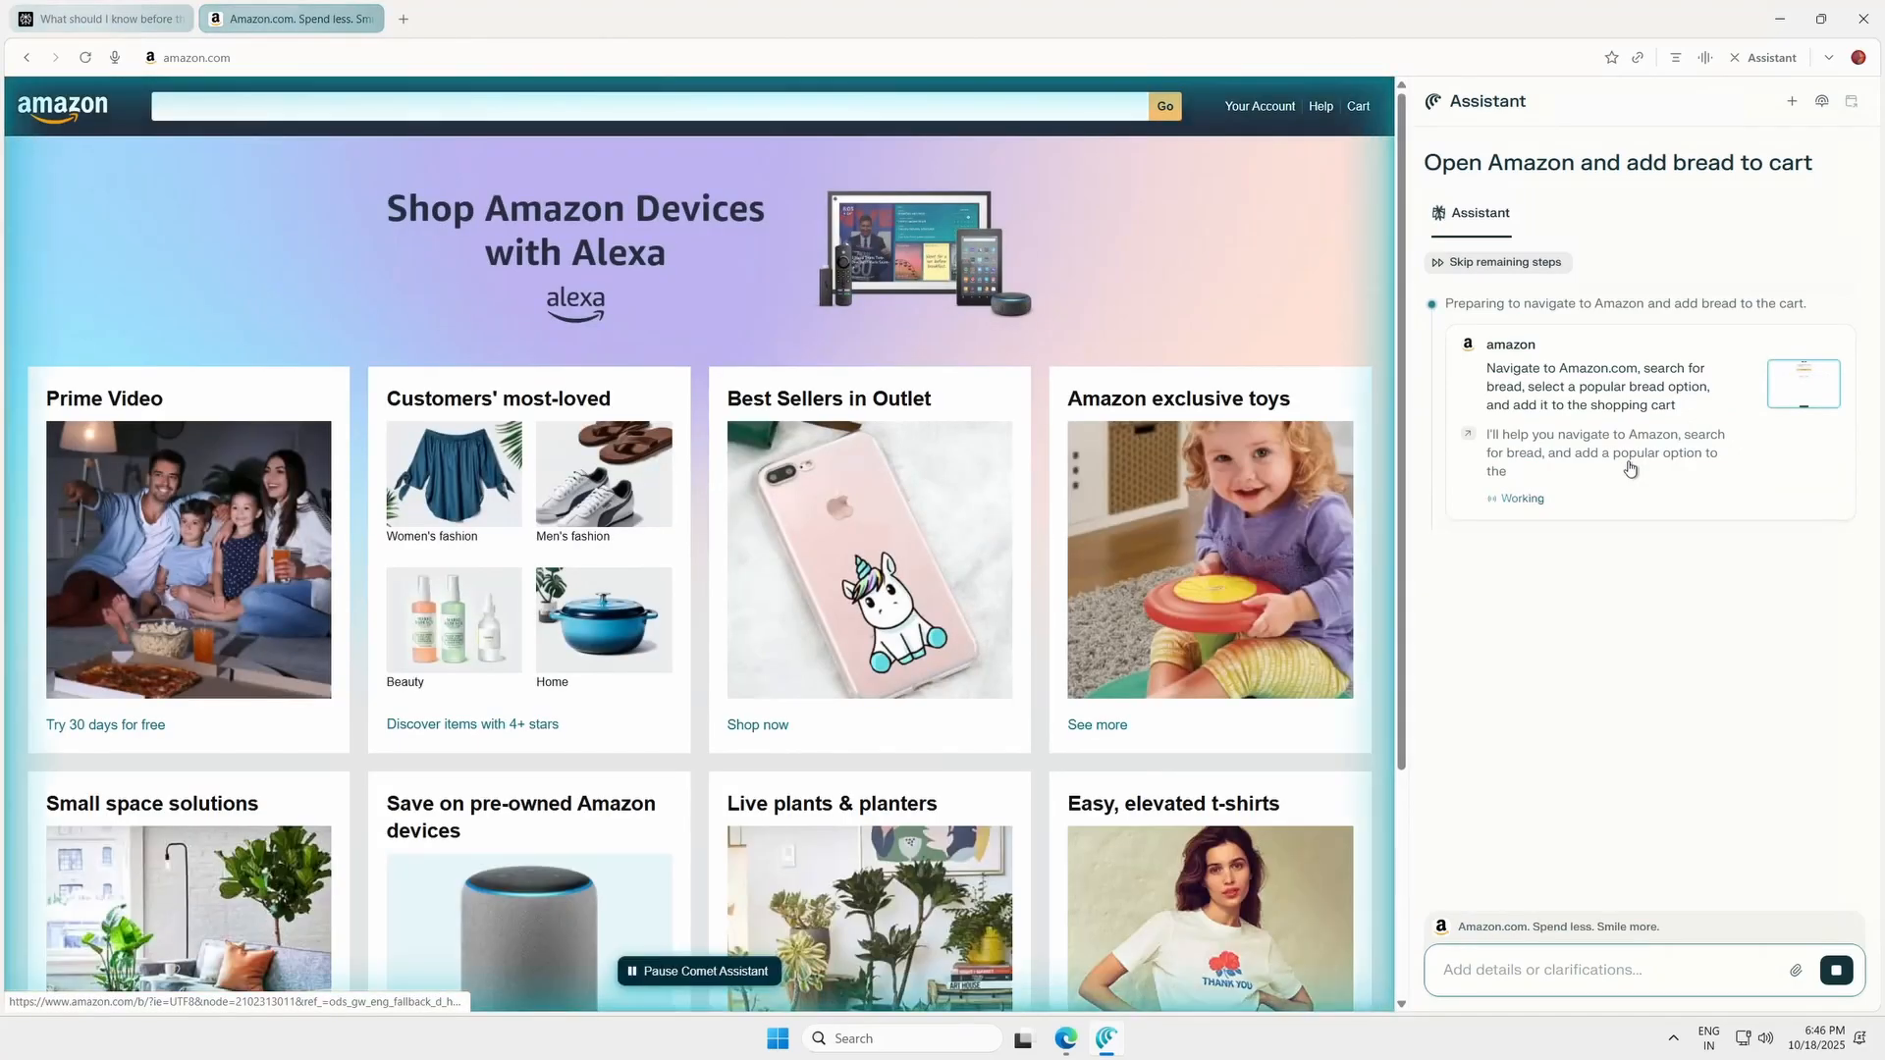